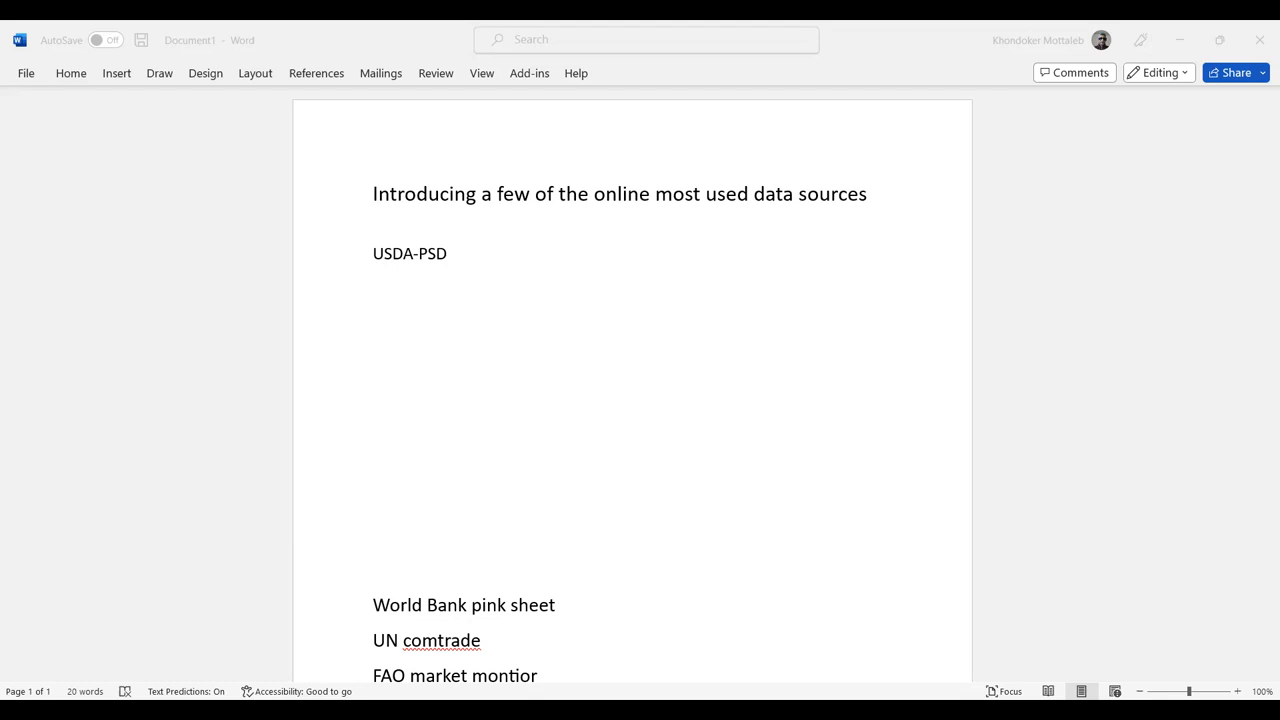
{"action": "mouse_move", "coordinate": [916, 124]}
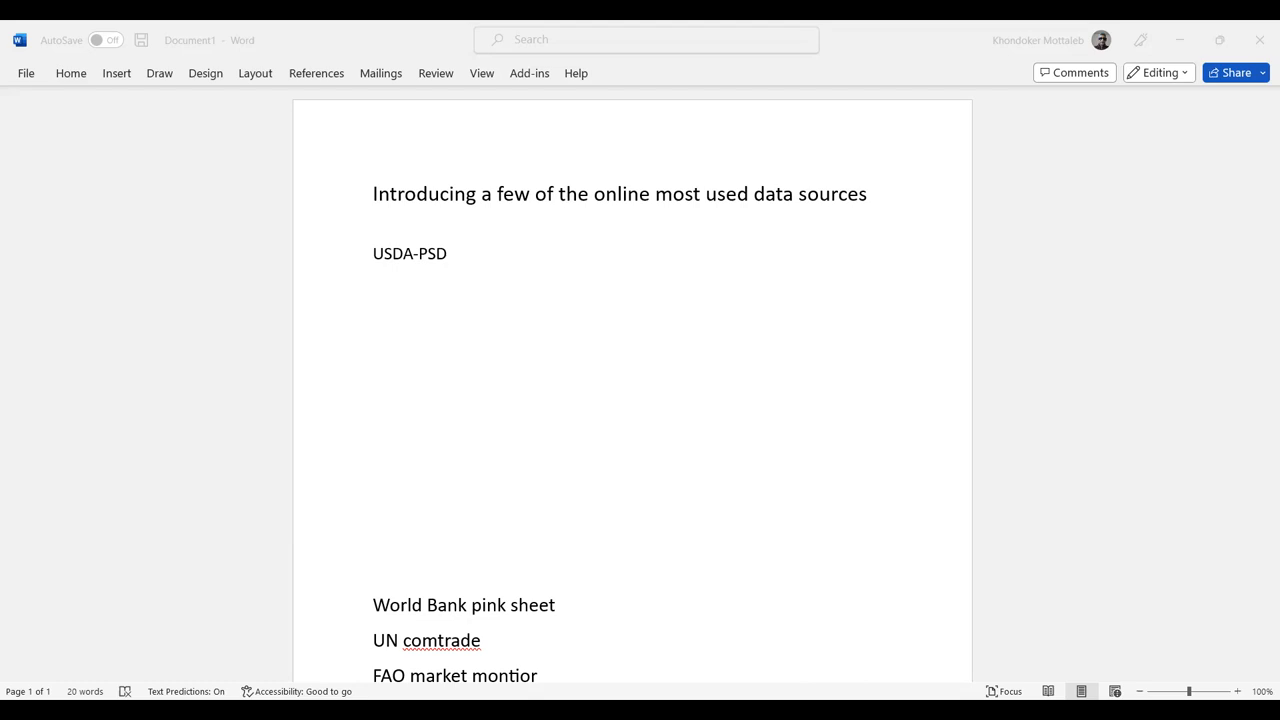
{"action": "mouse_move", "coordinate": [652, 108]}
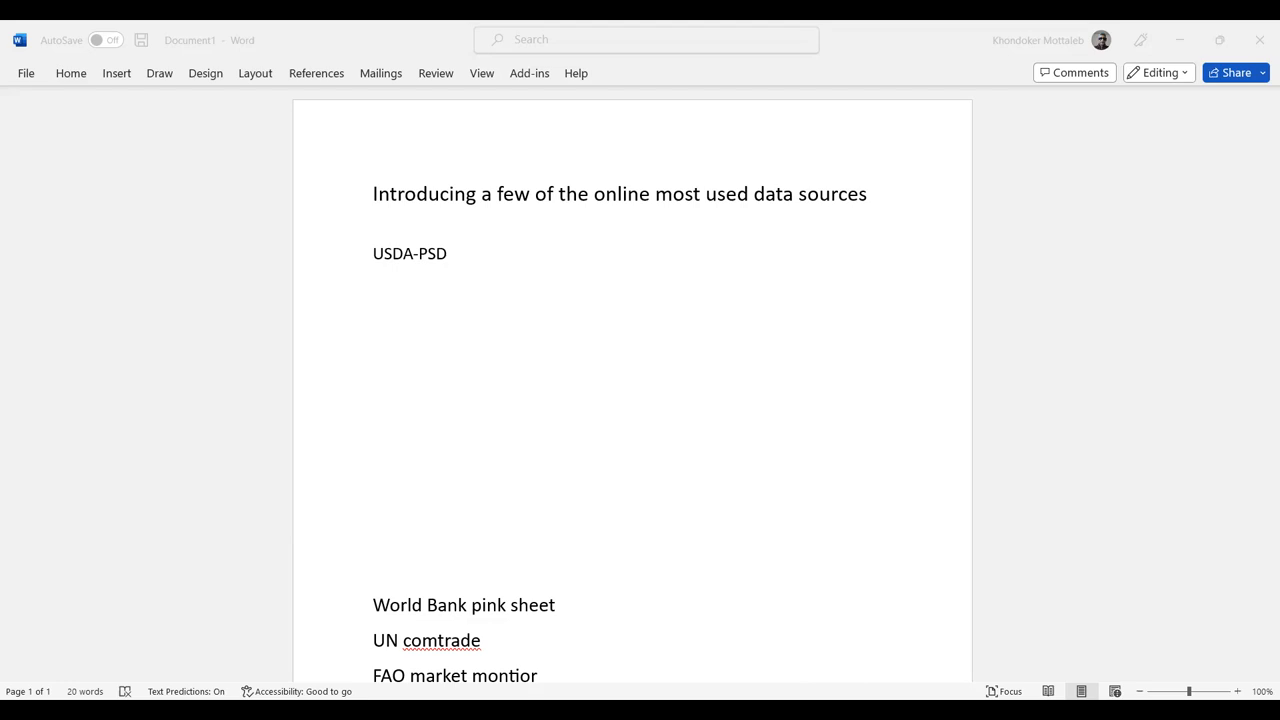
{"action": "mouse_move", "coordinate": [1094, 638]}
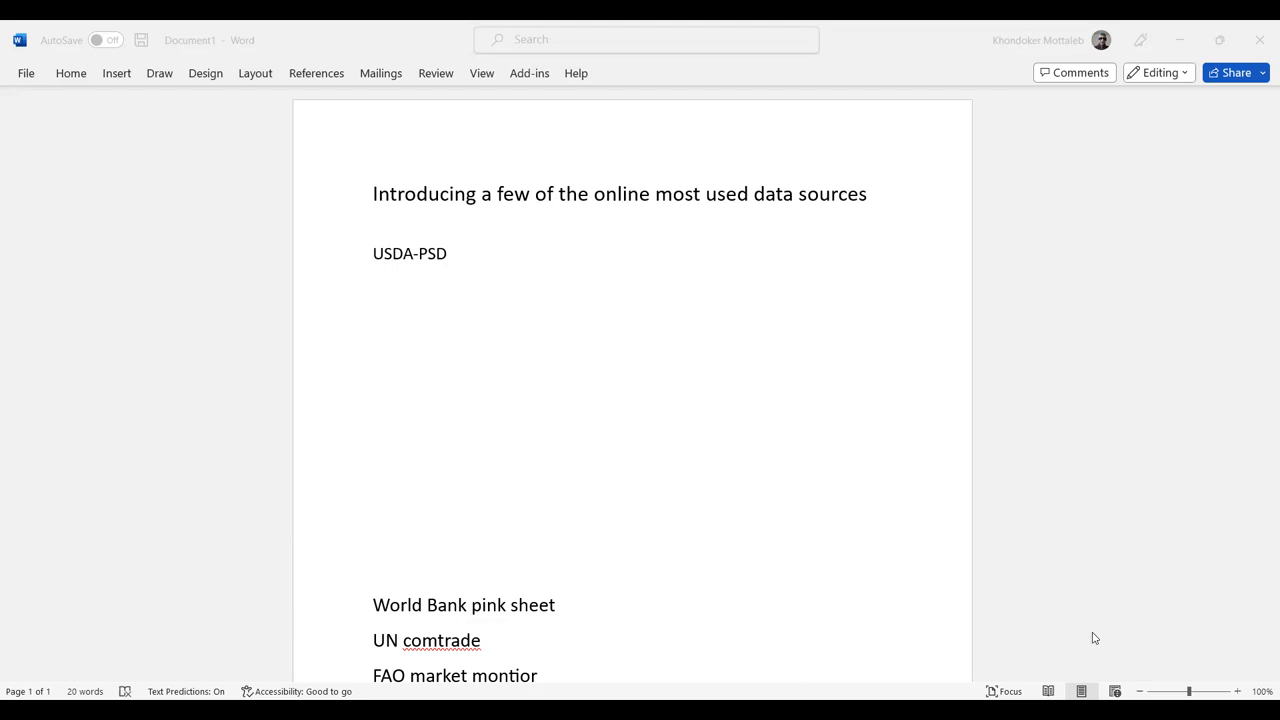
Step: Search Google for 'USDA psd' in Chrome and follow the PSD Online result
{"action": "left_click", "coordinate": [770, 698]}
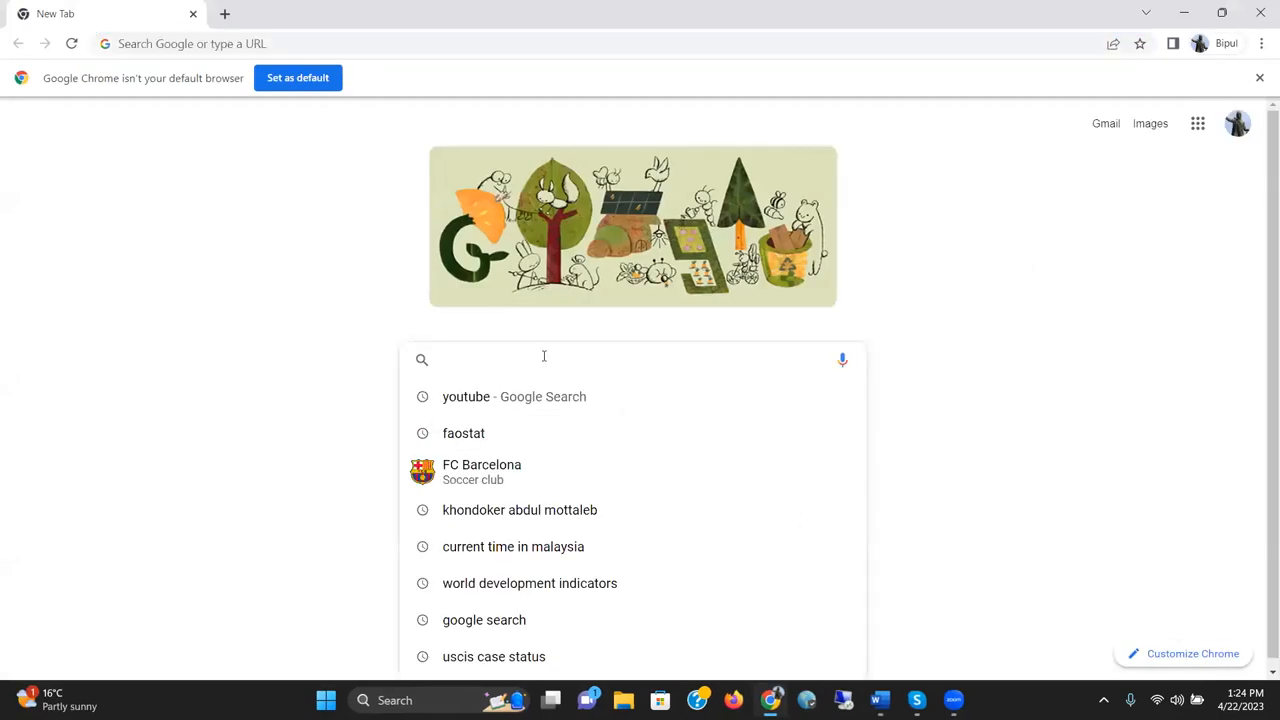
{"action": "type", "text": "USDA ps"}
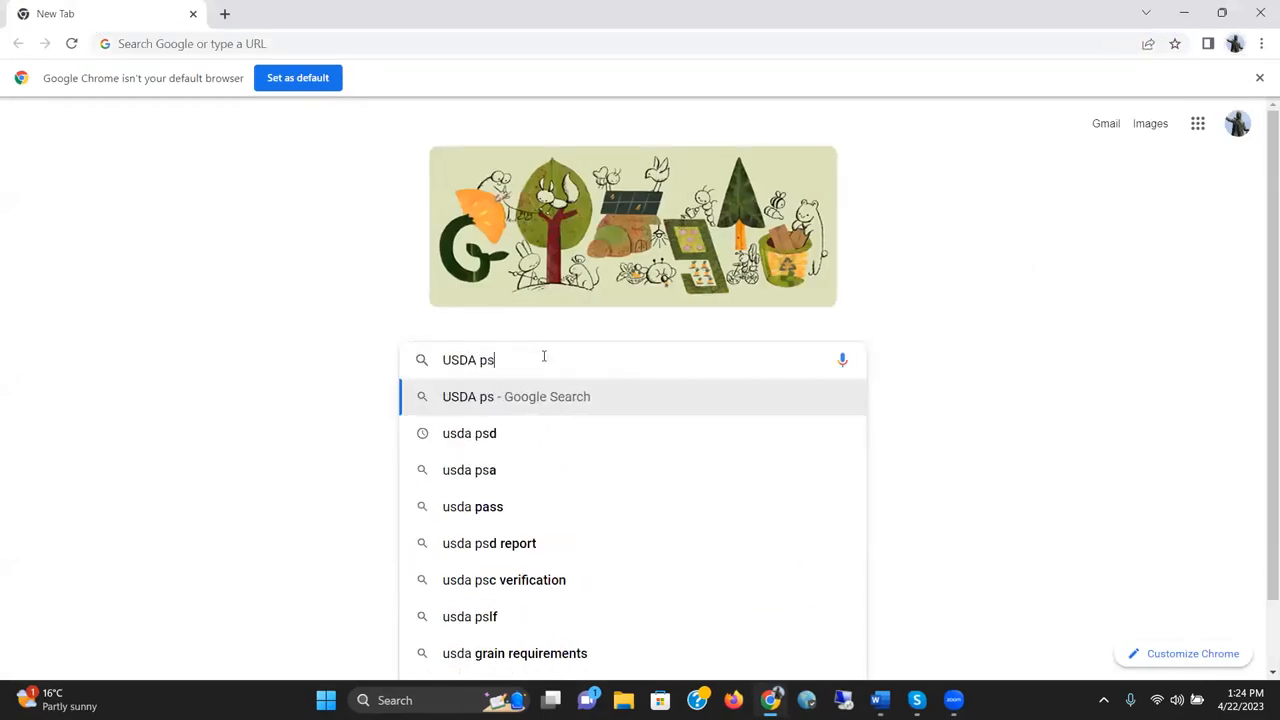
{"action": "left_click", "coordinate": [468, 432]}
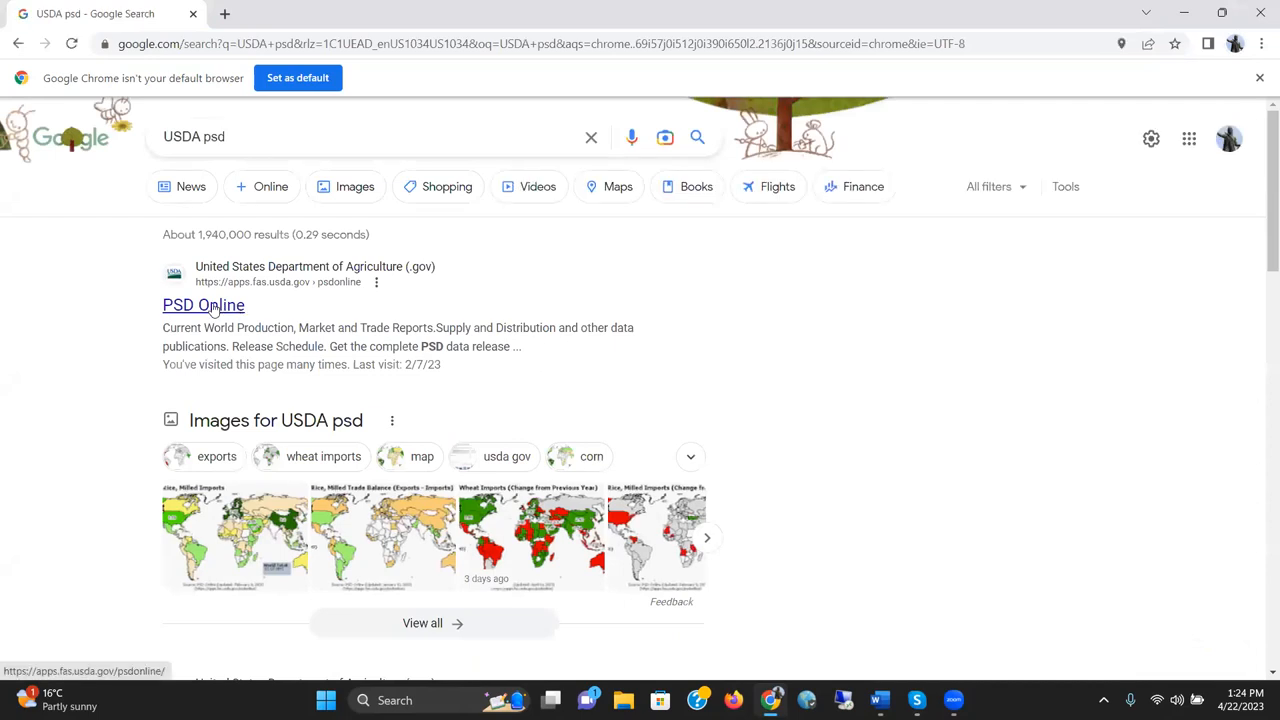
{"action": "left_click", "coordinate": [204, 304]}
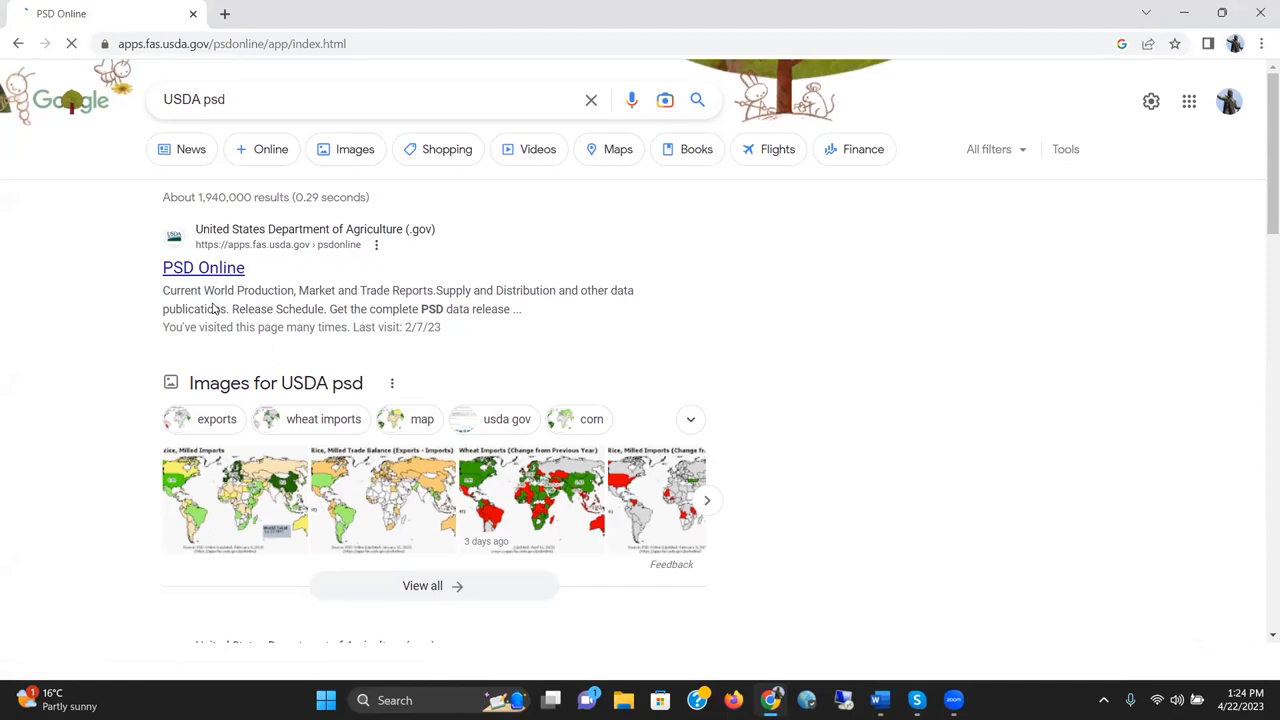
Step: Land on the PSD Online home page with its custom query and data set options
{"action": "left_click", "coordinate": [204, 268]}
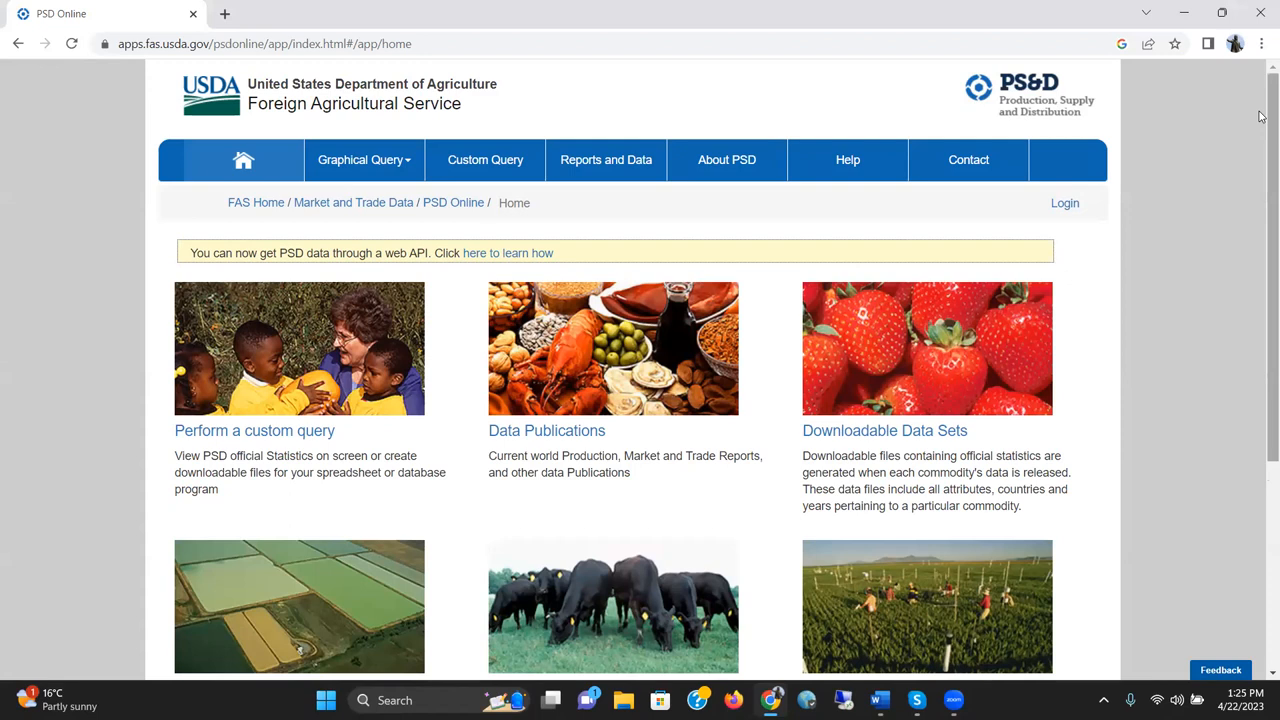
{"action": "mouse_move", "coordinate": [624, 224]}
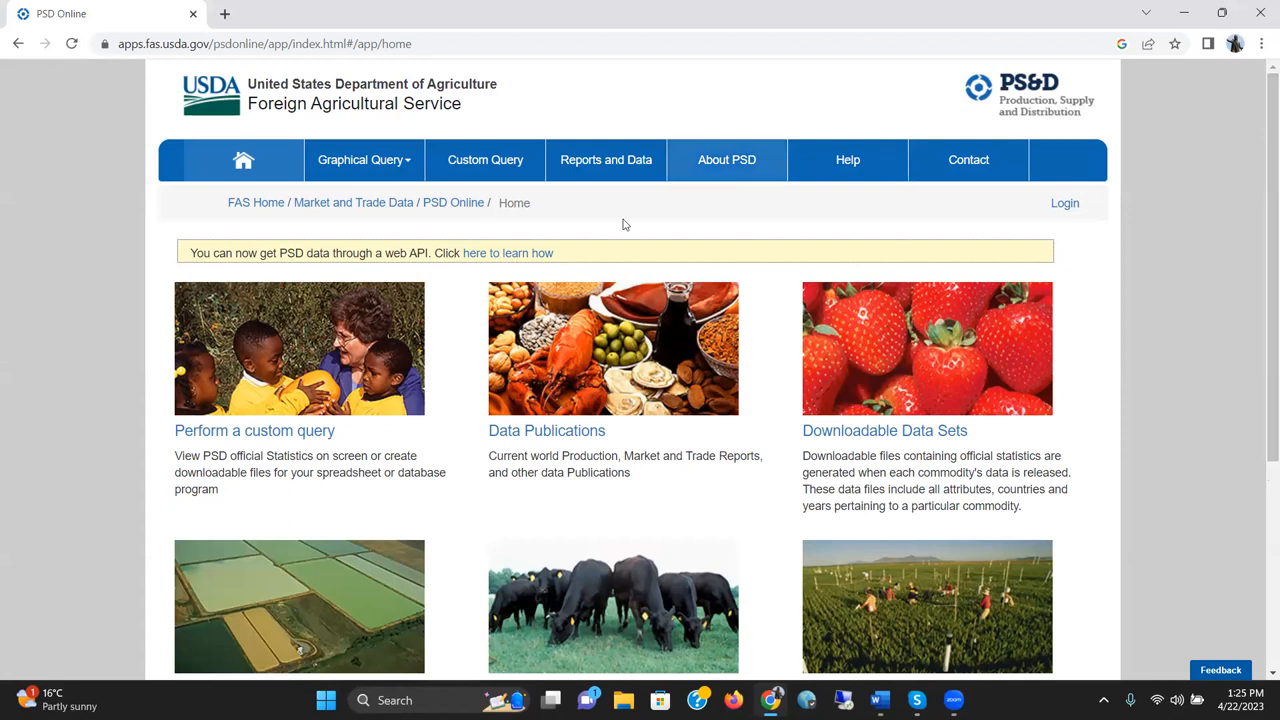
{"action": "left_click", "coordinate": [360, 160]}
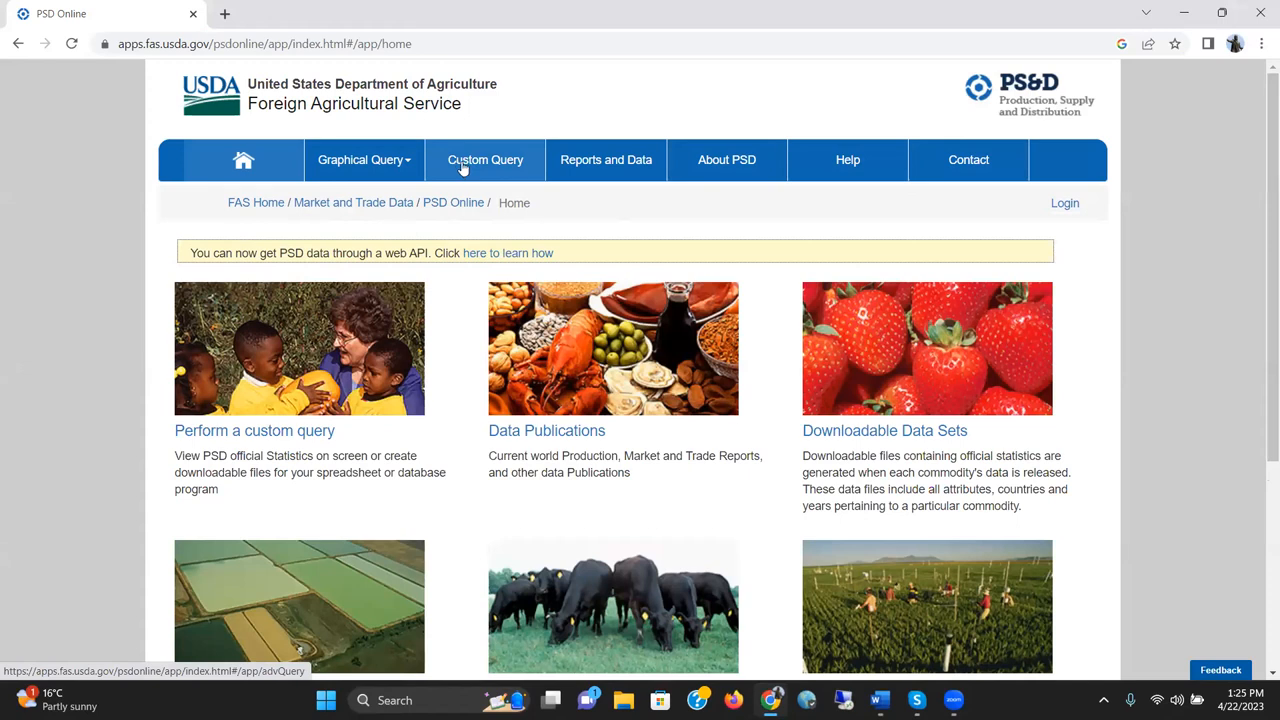
Step: Start a custom query with Wheat as commodity and Area Harvested plus Domestic Consumption as attributes
{"action": "left_click", "coordinate": [484, 160]}
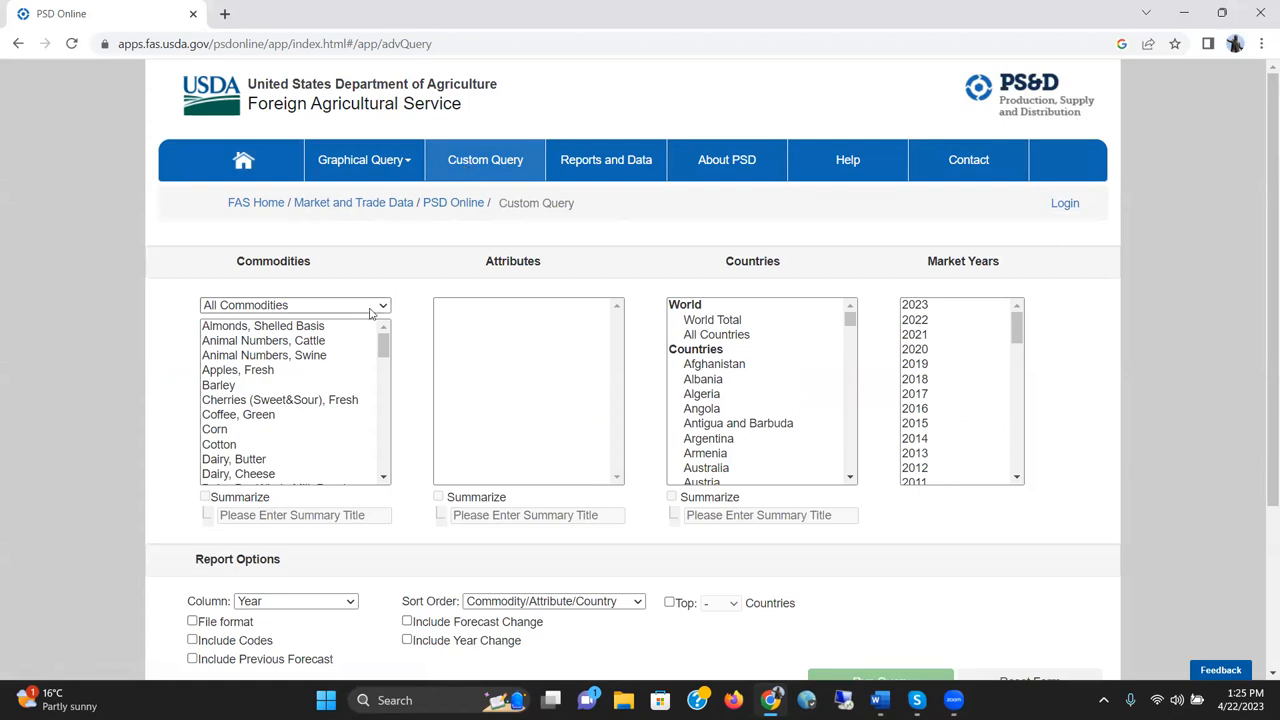
{"action": "scroll", "scroll_direction": "down", "scroll_amount": 3}
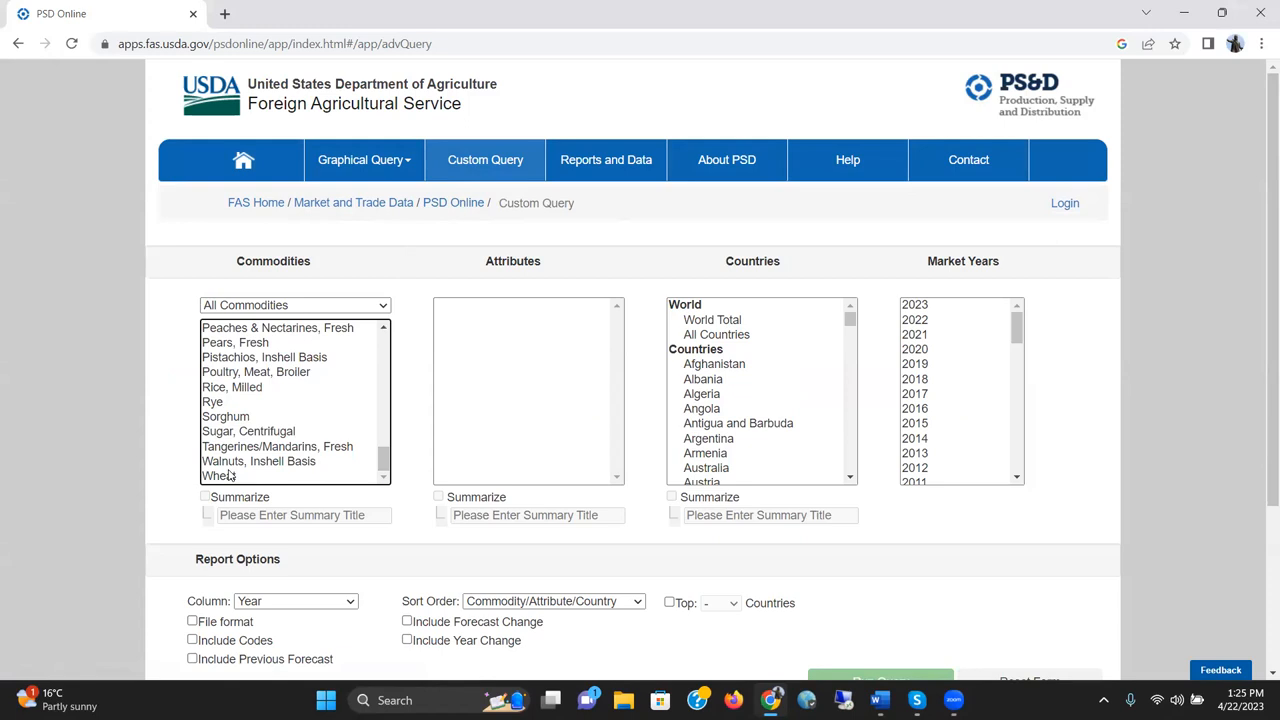
{"action": "left_click", "coordinate": [220, 476]}
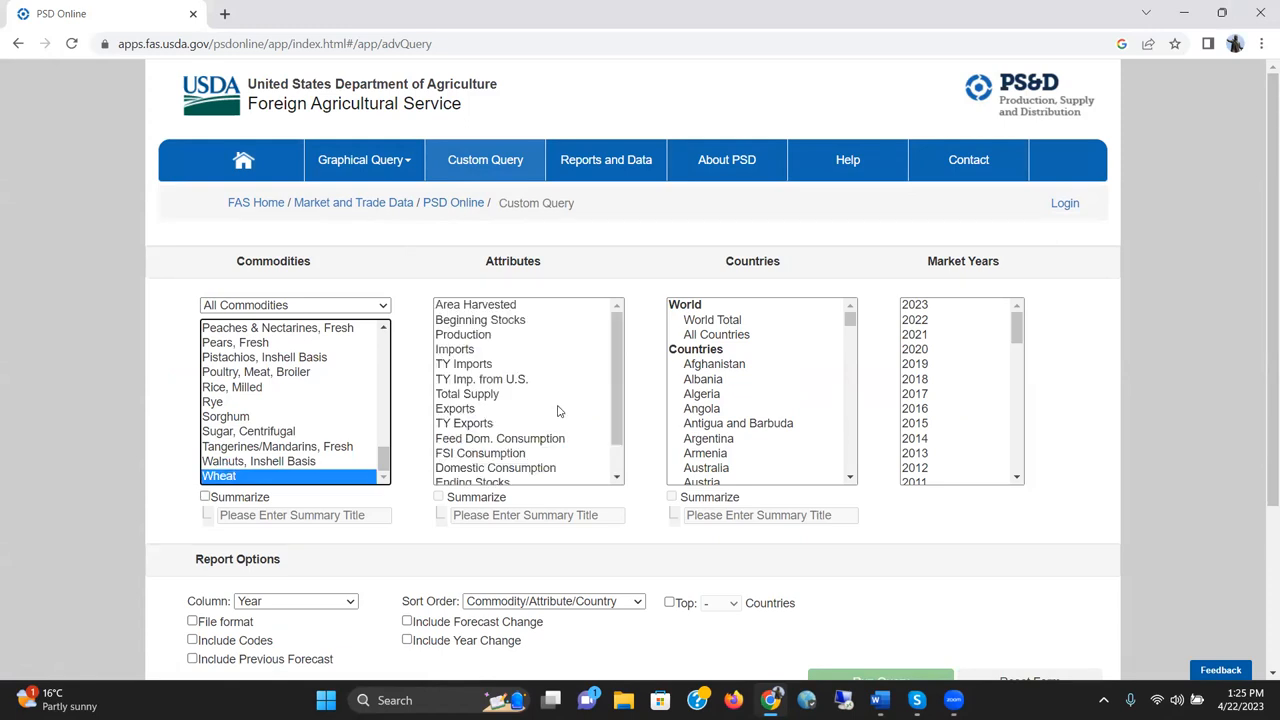
{"action": "mouse_move", "coordinate": [496, 320]}
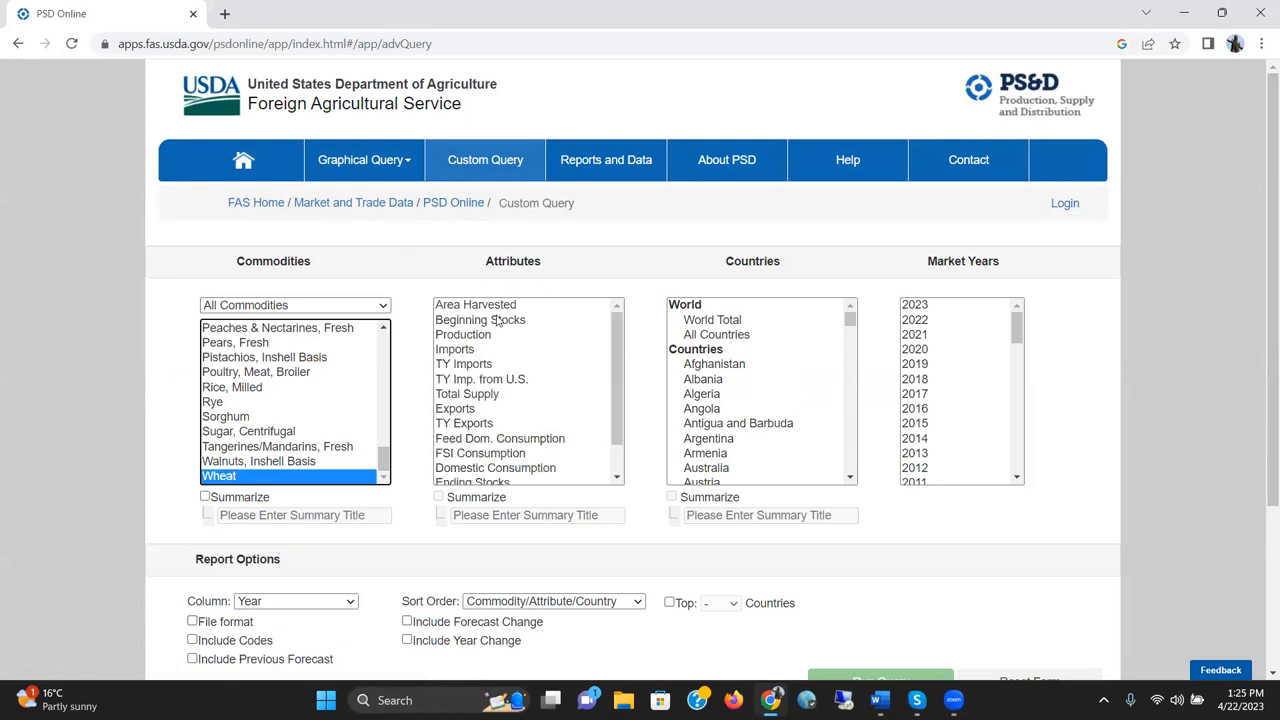
{"action": "left_click", "coordinate": [476, 304]}
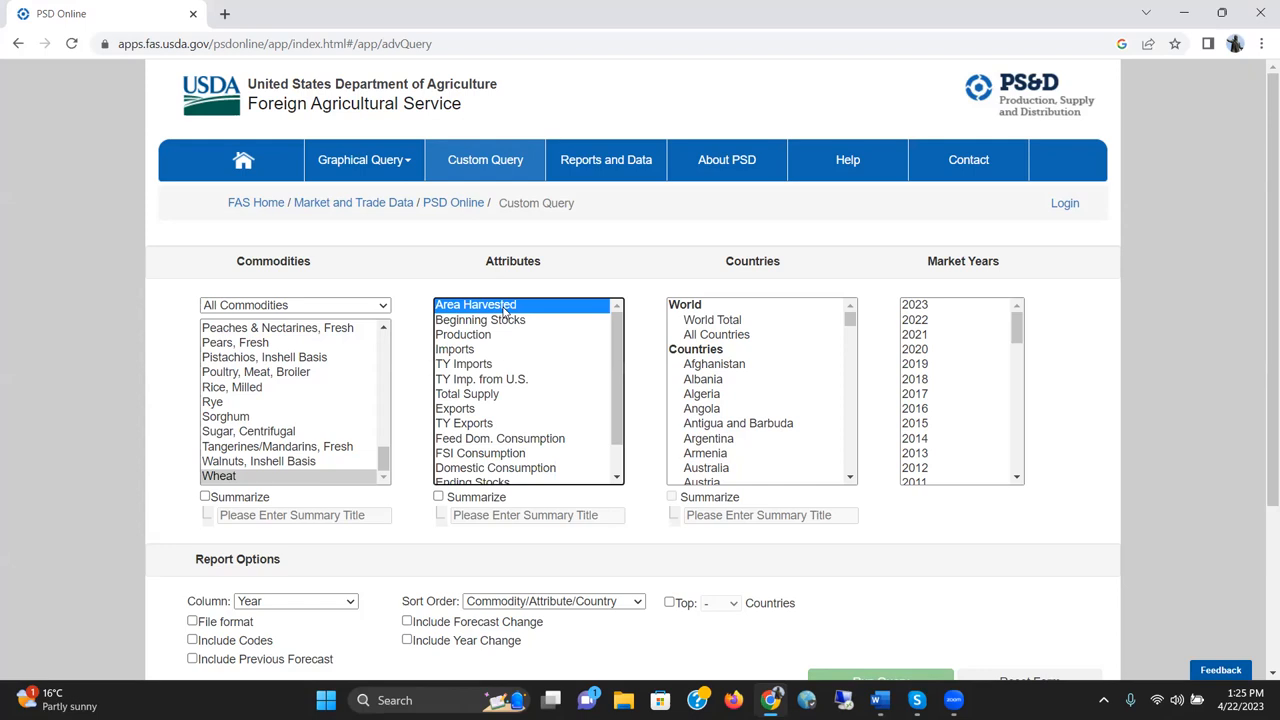
{"action": "mouse_move", "coordinate": [564, 336]}
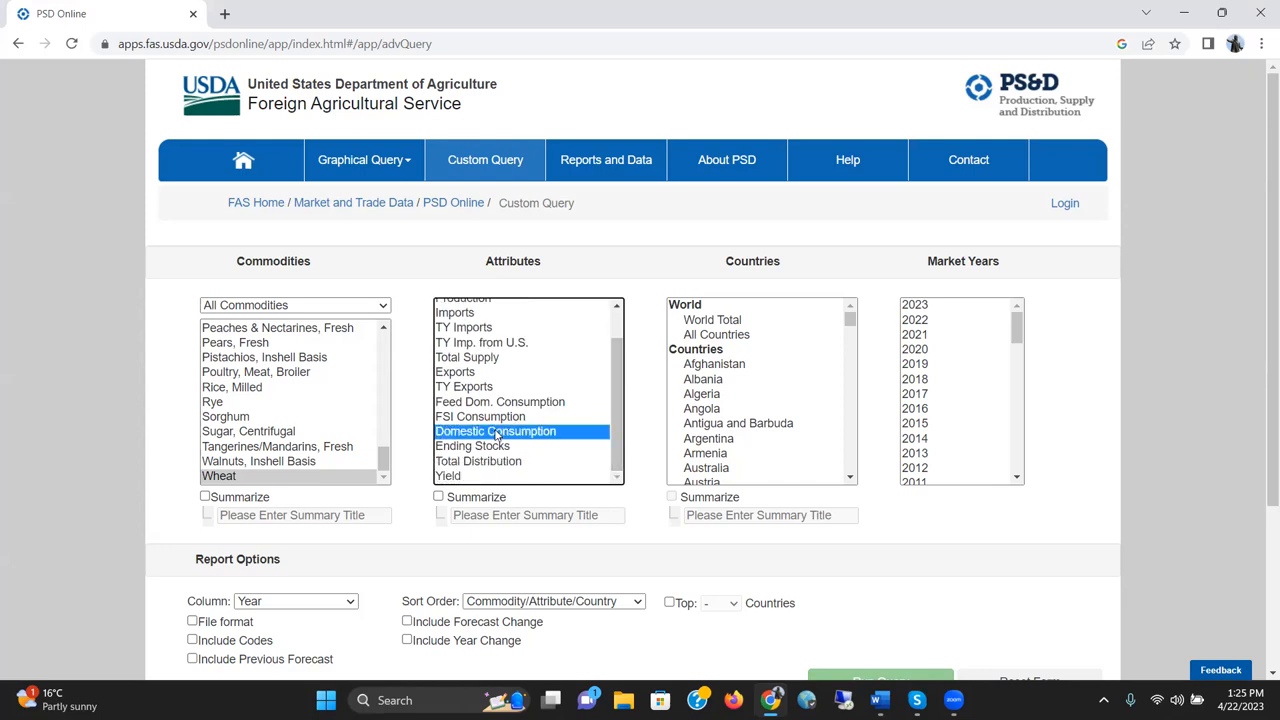
{"action": "left_click", "coordinate": [448, 476]}
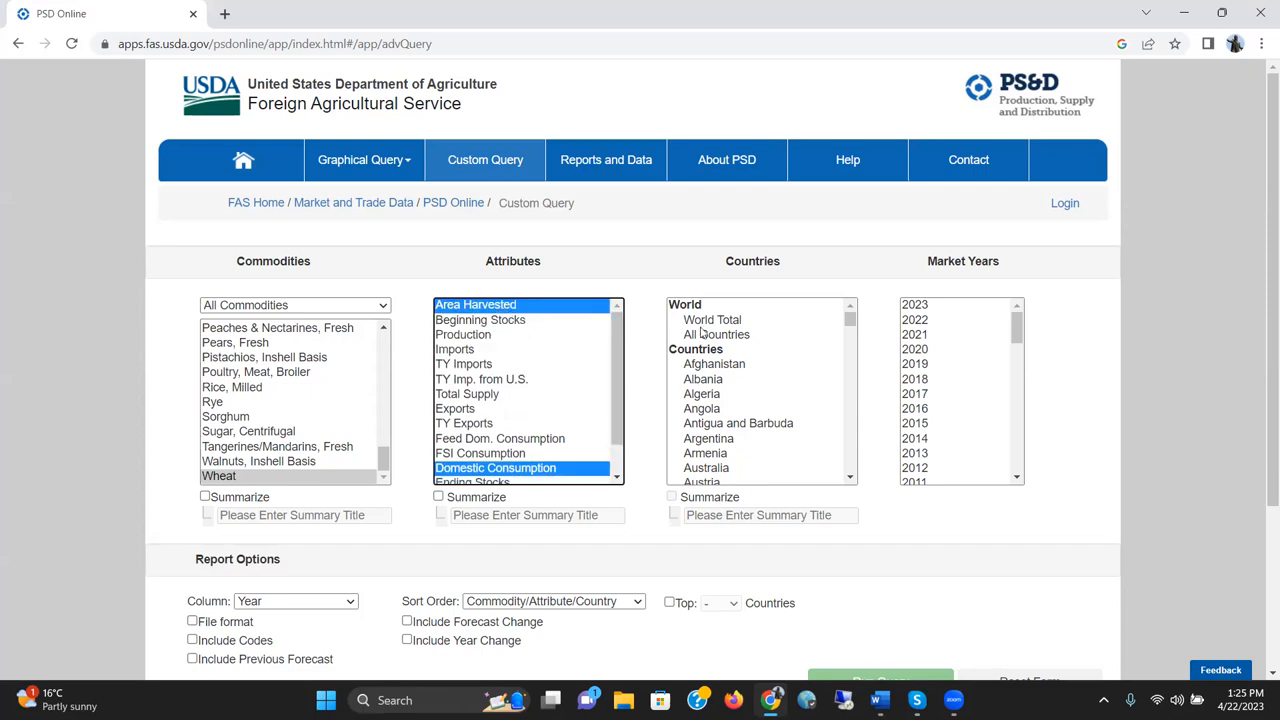
{"action": "mouse_move", "coordinate": [738, 340]}
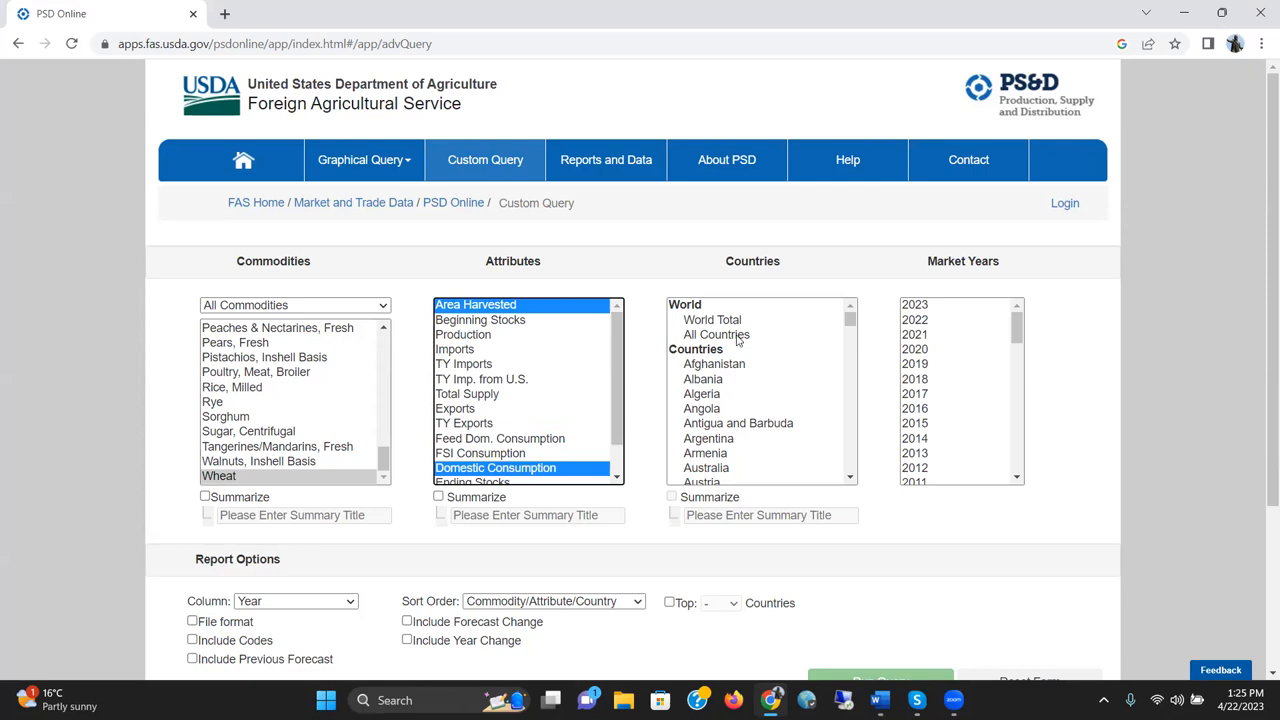
Step: Choose Australia as the country and market years from 2022 back to 1960
{"action": "left_click", "coordinate": [716, 334]}
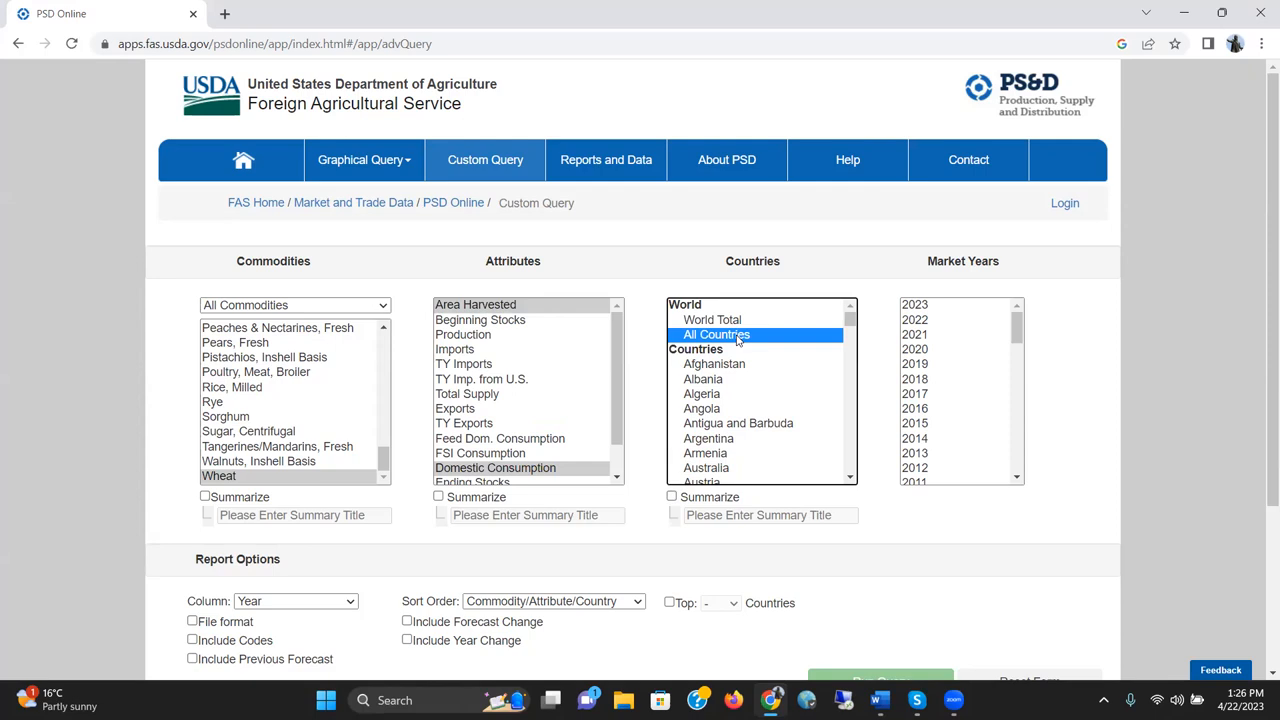
{"action": "mouse_move", "coordinate": [752, 468]}
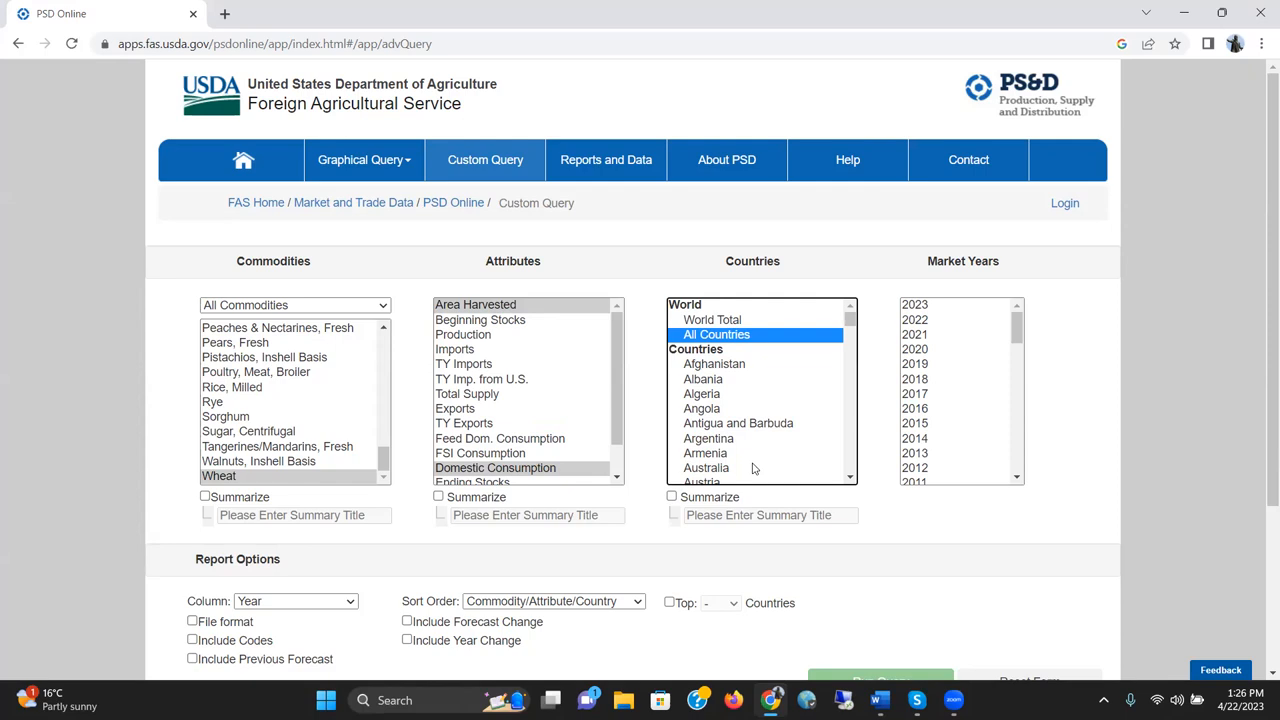
{"action": "left_click", "coordinate": [706, 468]}
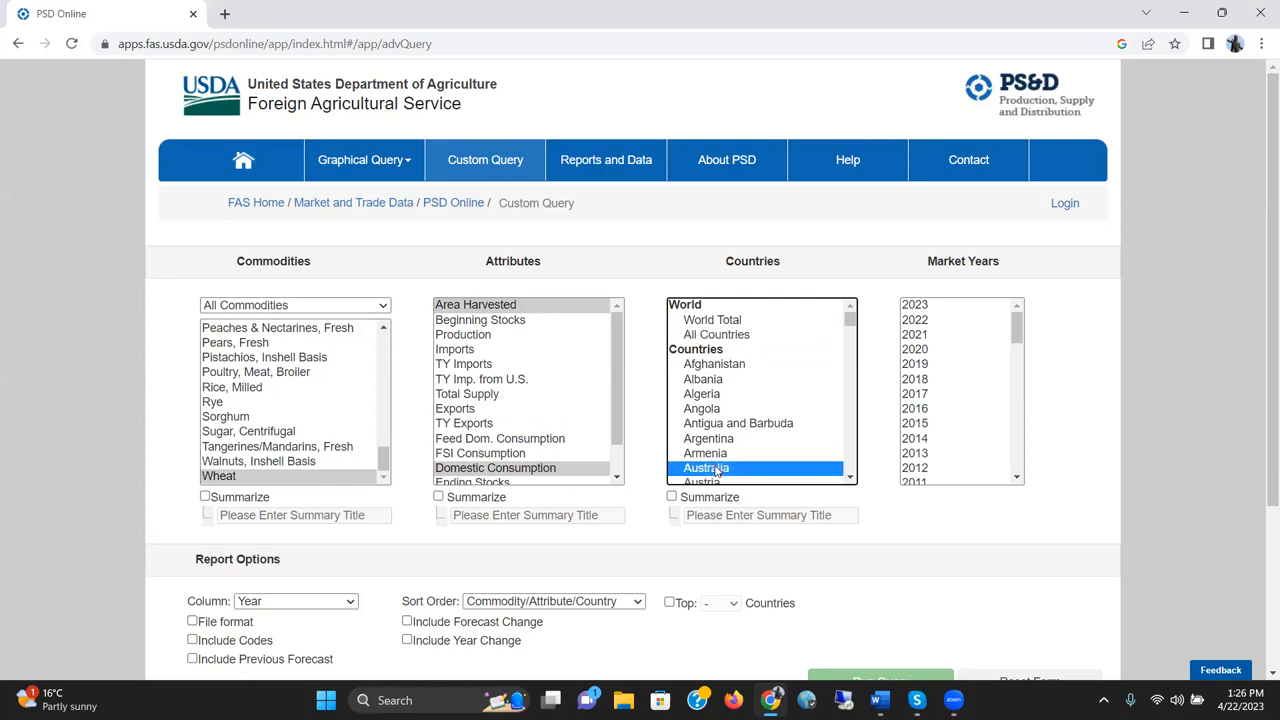
{"action": "mouse_move", "coordinate": [1070, 280]}
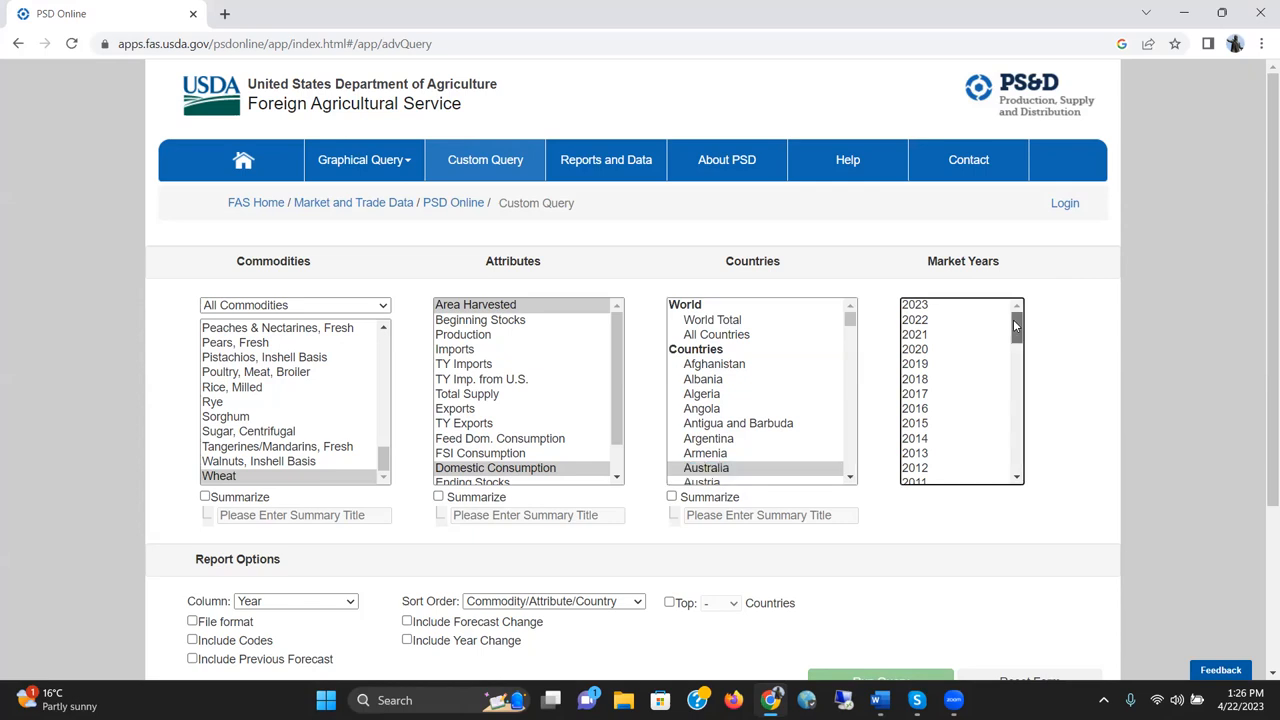
{"action": "mouse_move", "coordinate": [1030, 300]}
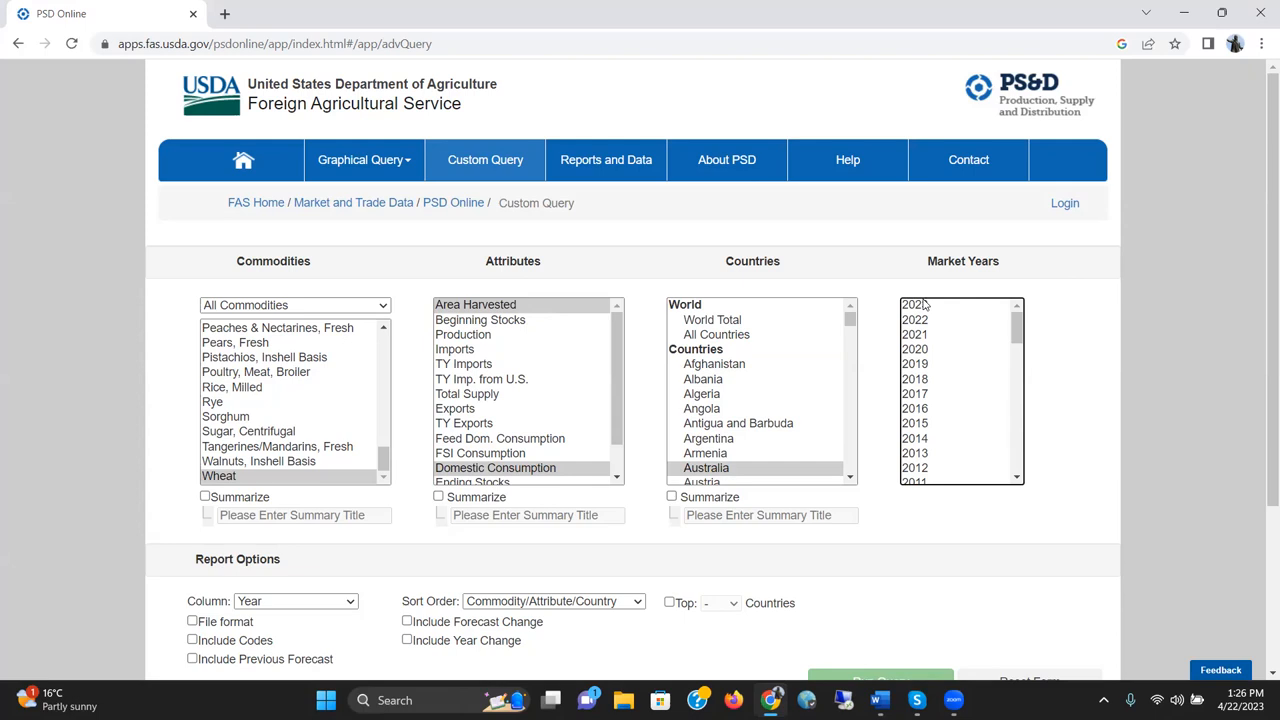
{"action": "left_click", "coordinate": [916, 320]}
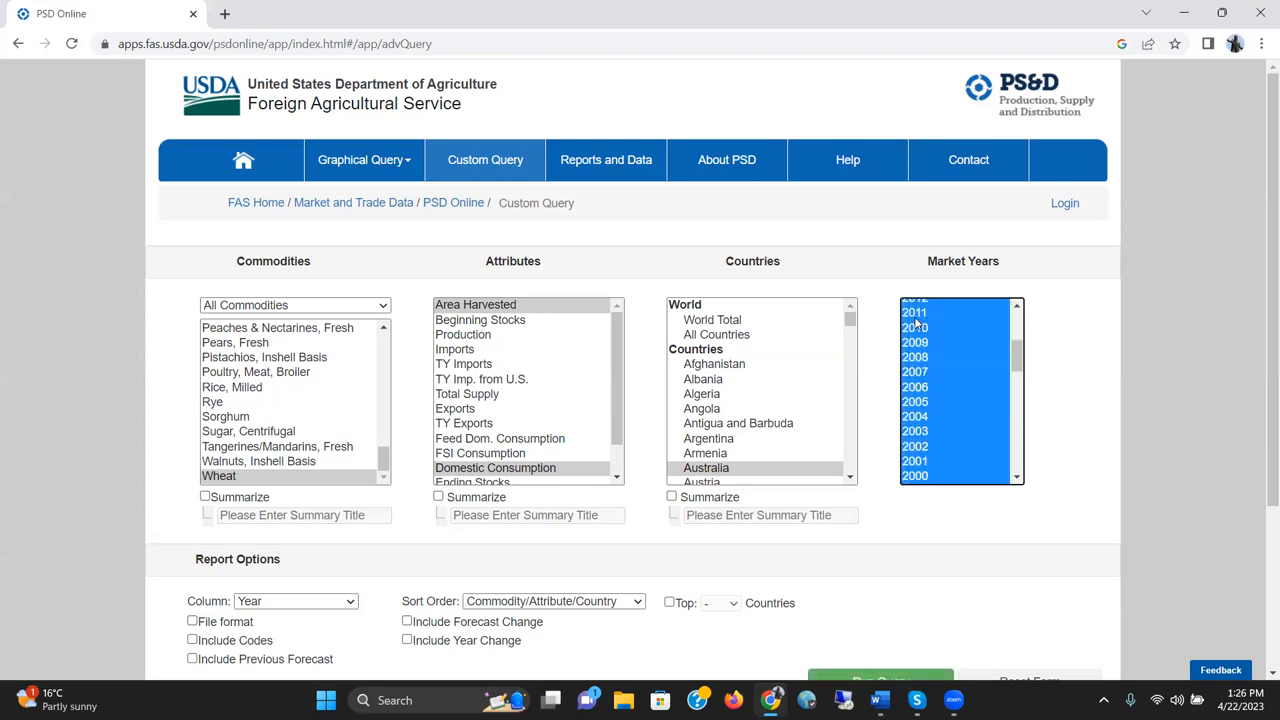
{"action": "scroll", "scroll_direction": "down", "scroll_amount": 3}
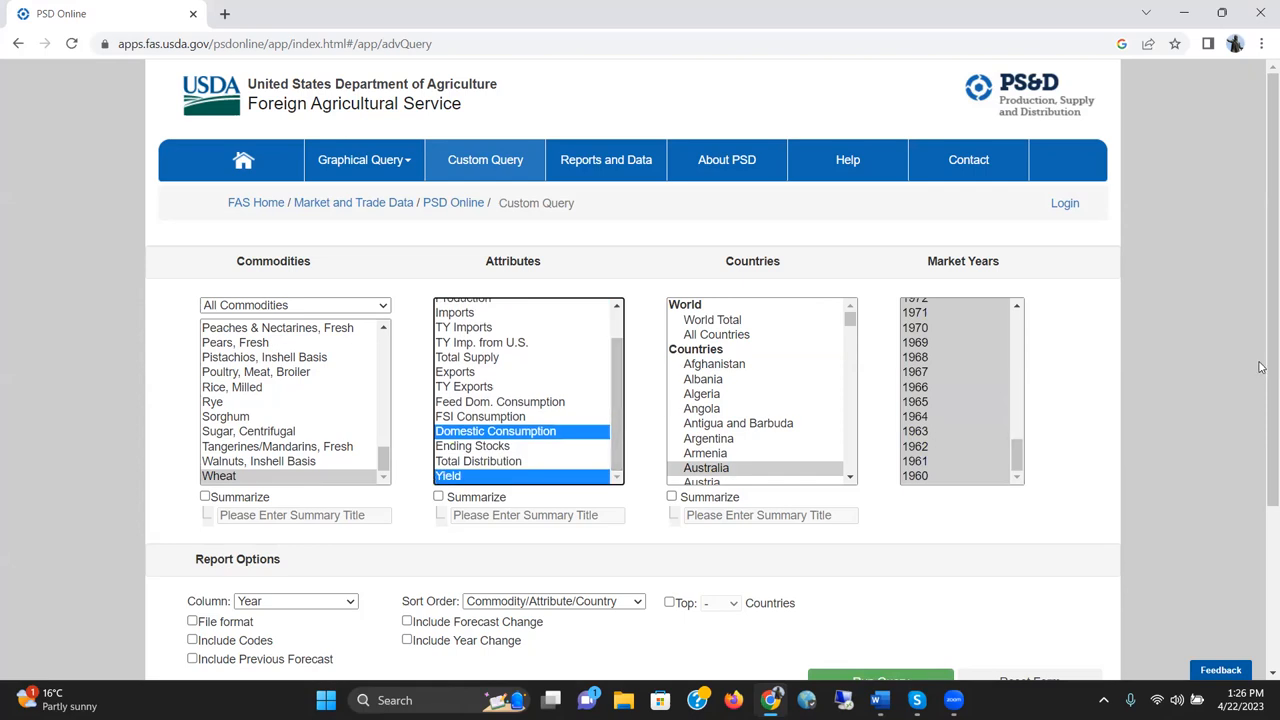
{"action": "scroll", "scroll_direction": "down", "scroll_amount": 3}
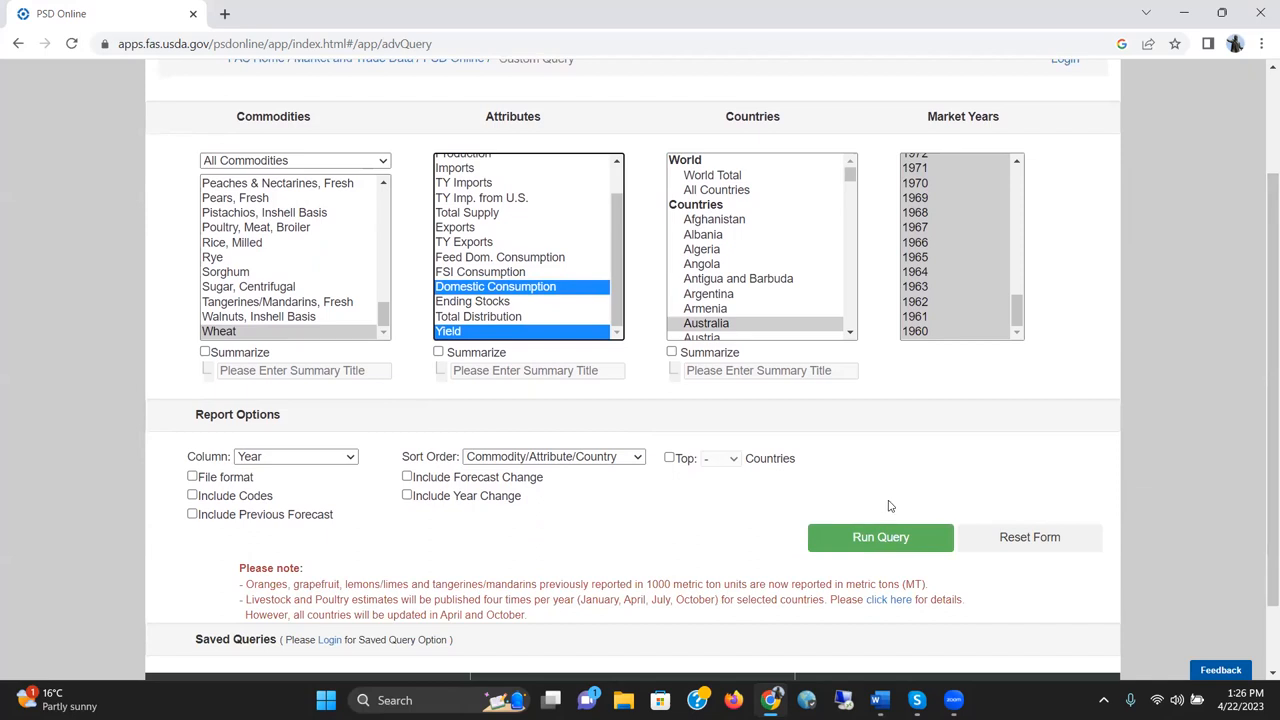
Step: Run the query to get the Australia wheat table from 1960/1961 onward
{"action": "left_click", "coordinate": [880, 536]}
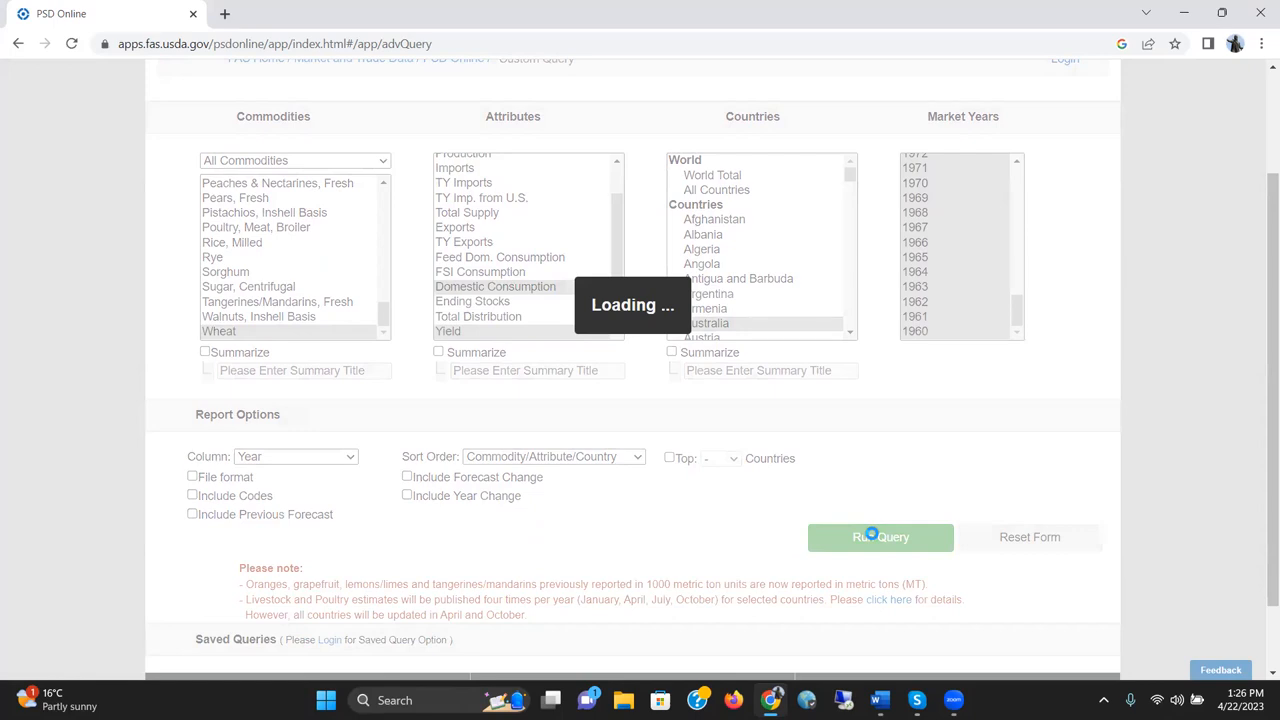
{"action": "left_click", "coordinate": [880, 536]}
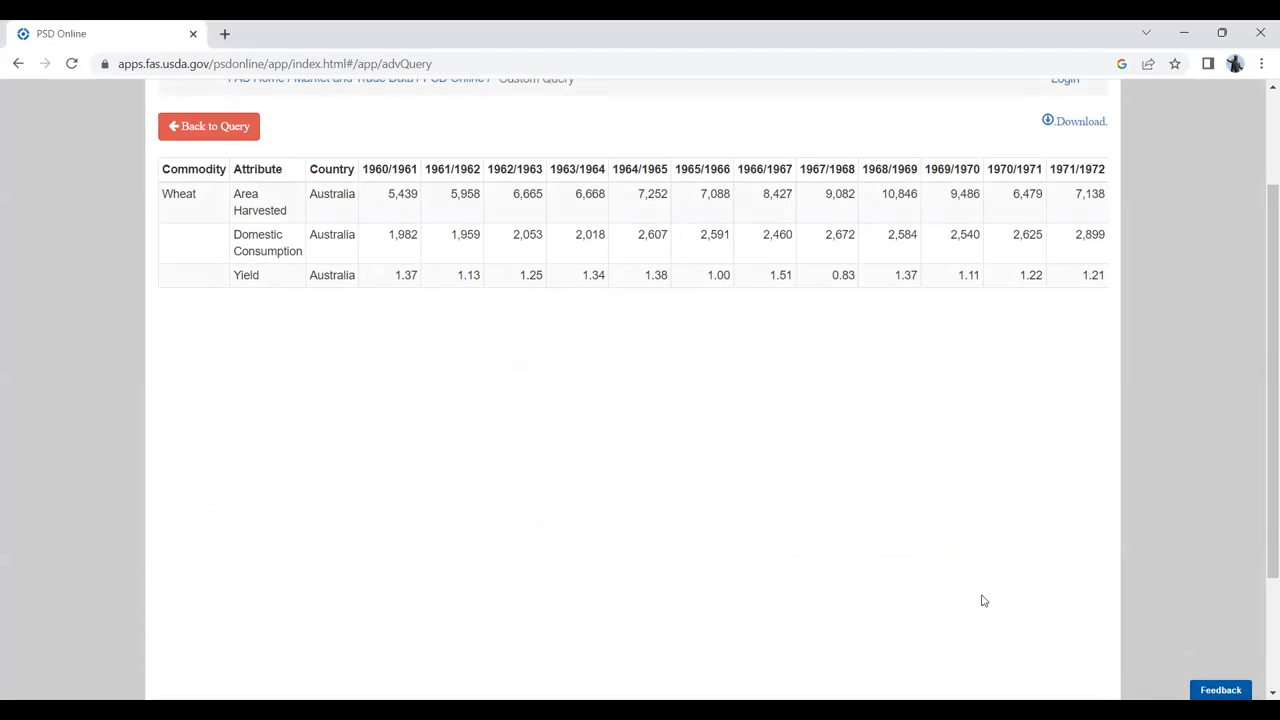
{"action": "mouse_move", "coordinate": [778, 192]}
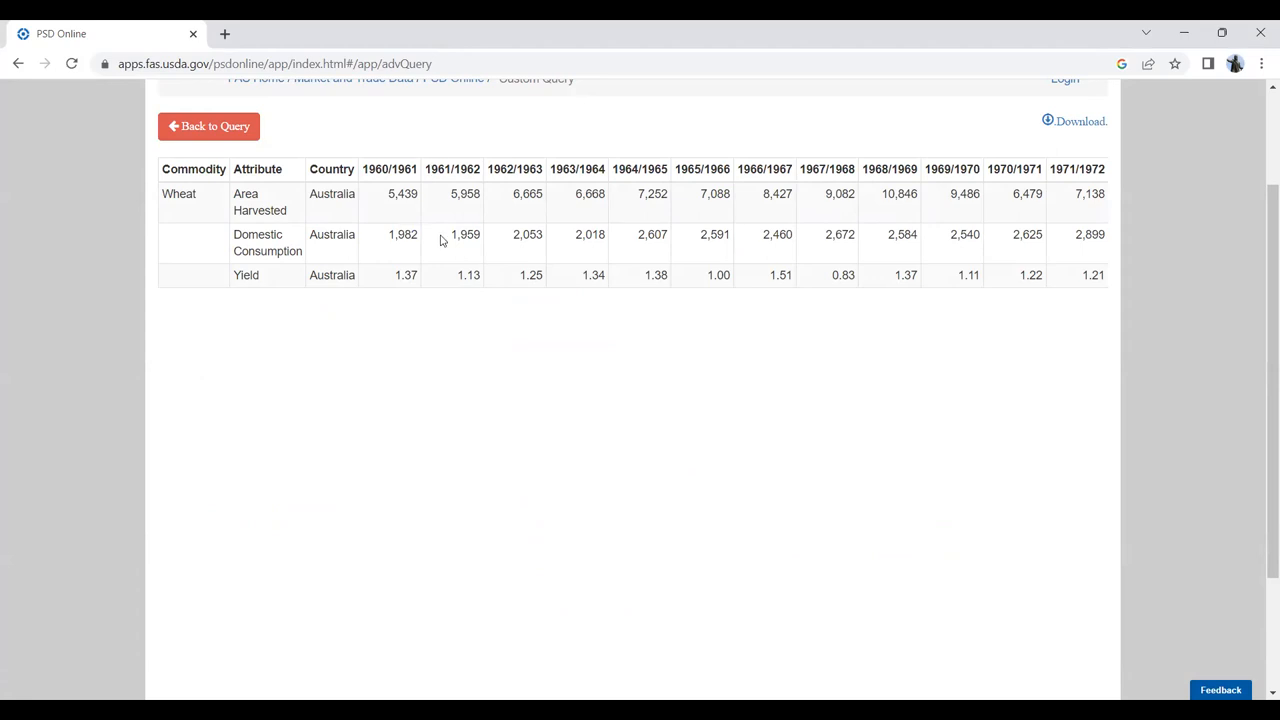
{"action": "mouse_move", "coordinate": [1010, 182]}
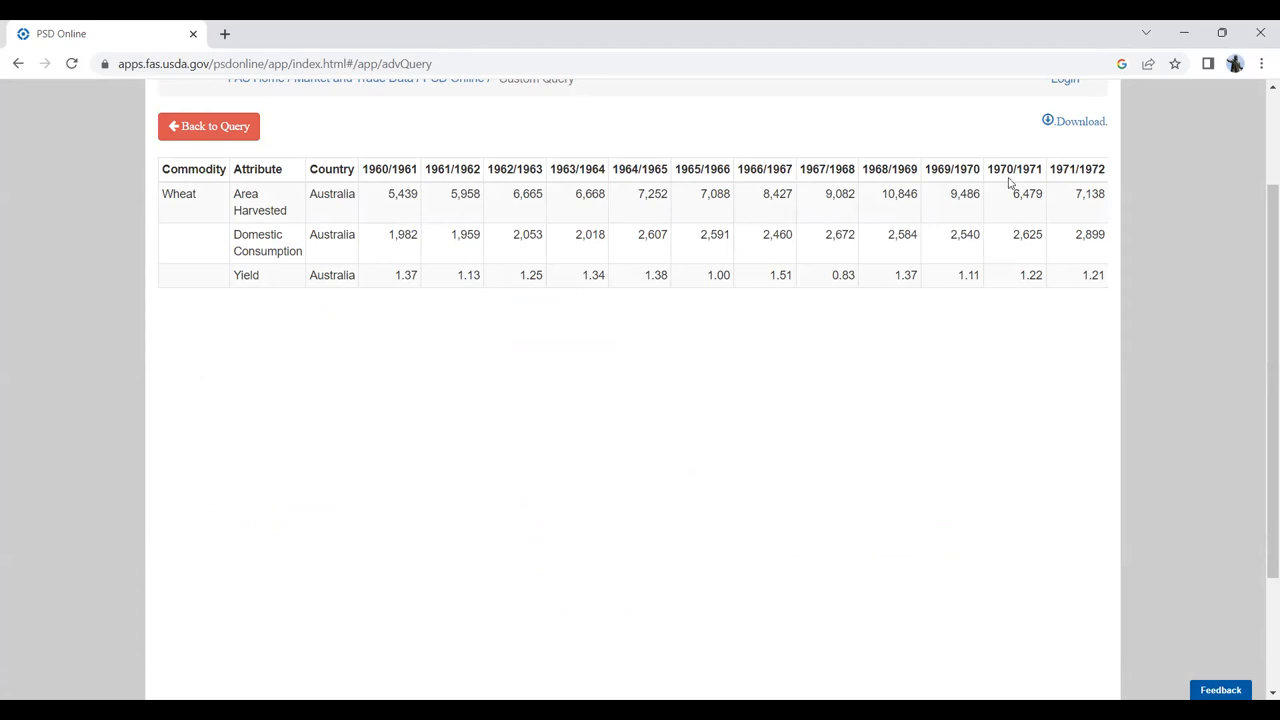
{"action": "mouse_move", "coordinate": [896, 250]}
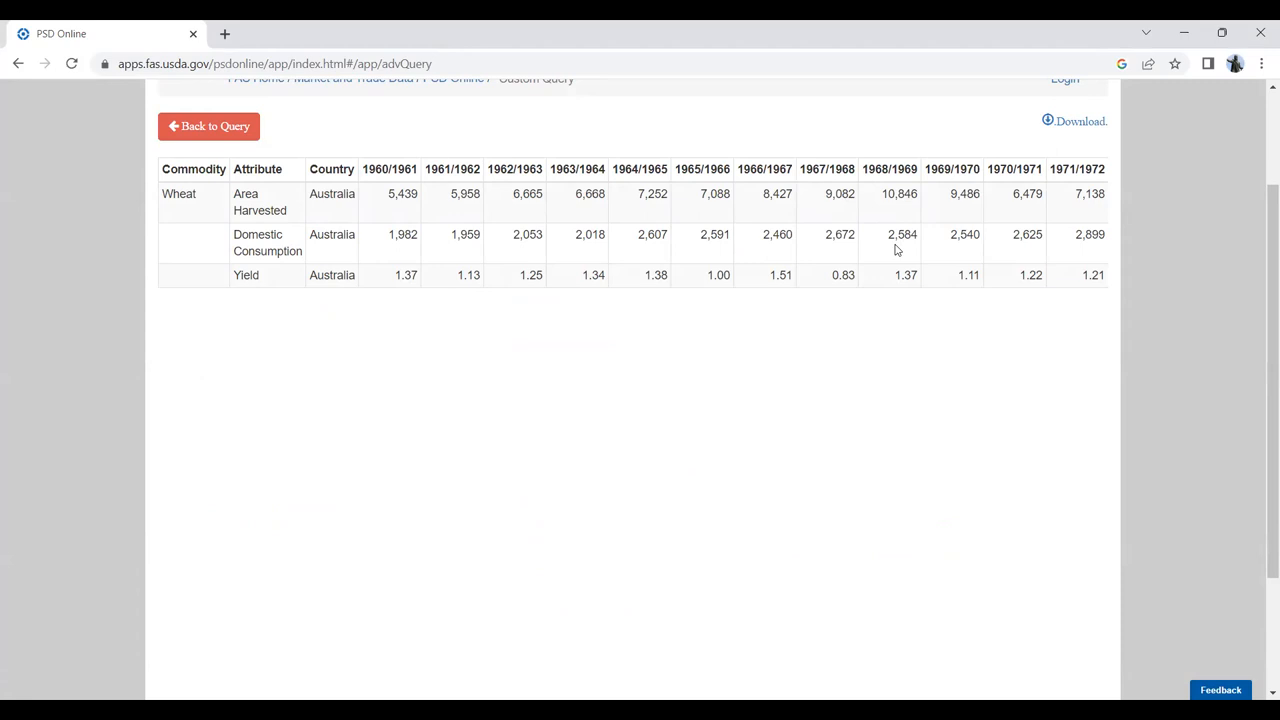
{"action": "mouse_move", "coordinate": [688, 234]}
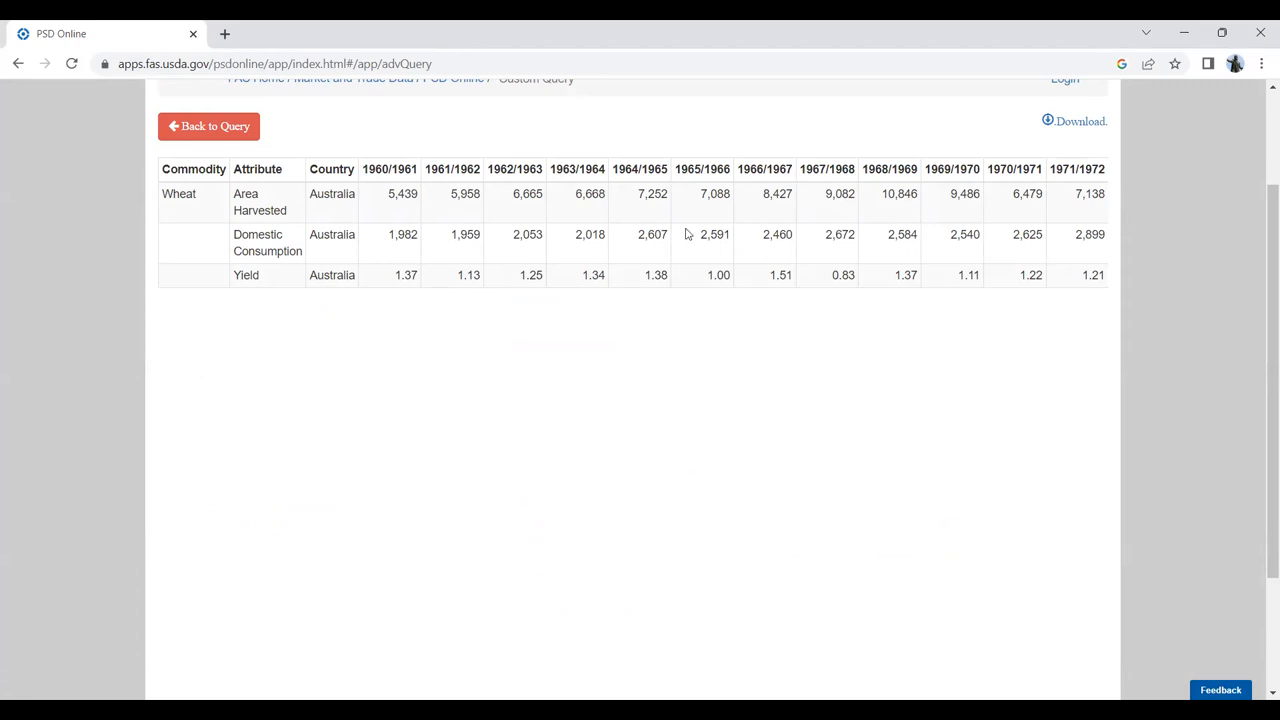
{"action": "mouse_move", "coordinate": [200, 132]}
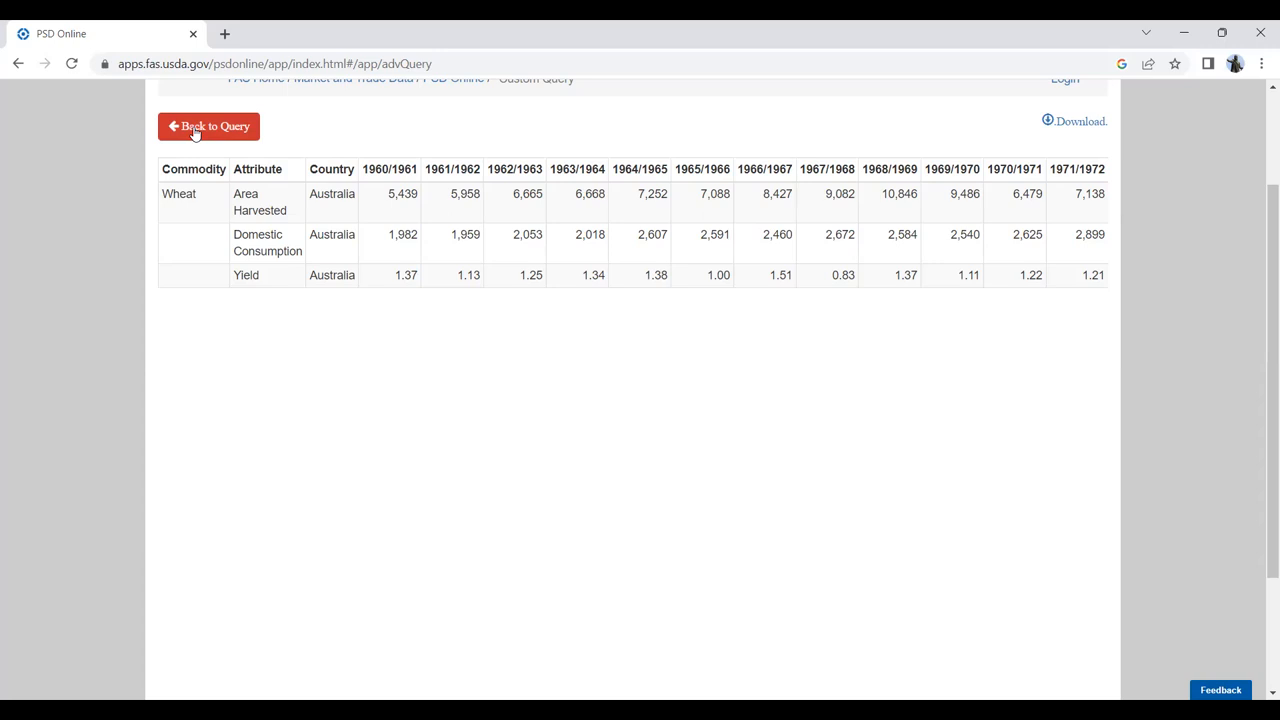
{"action": "mouse_move", "coordinate": [1072, 122]}
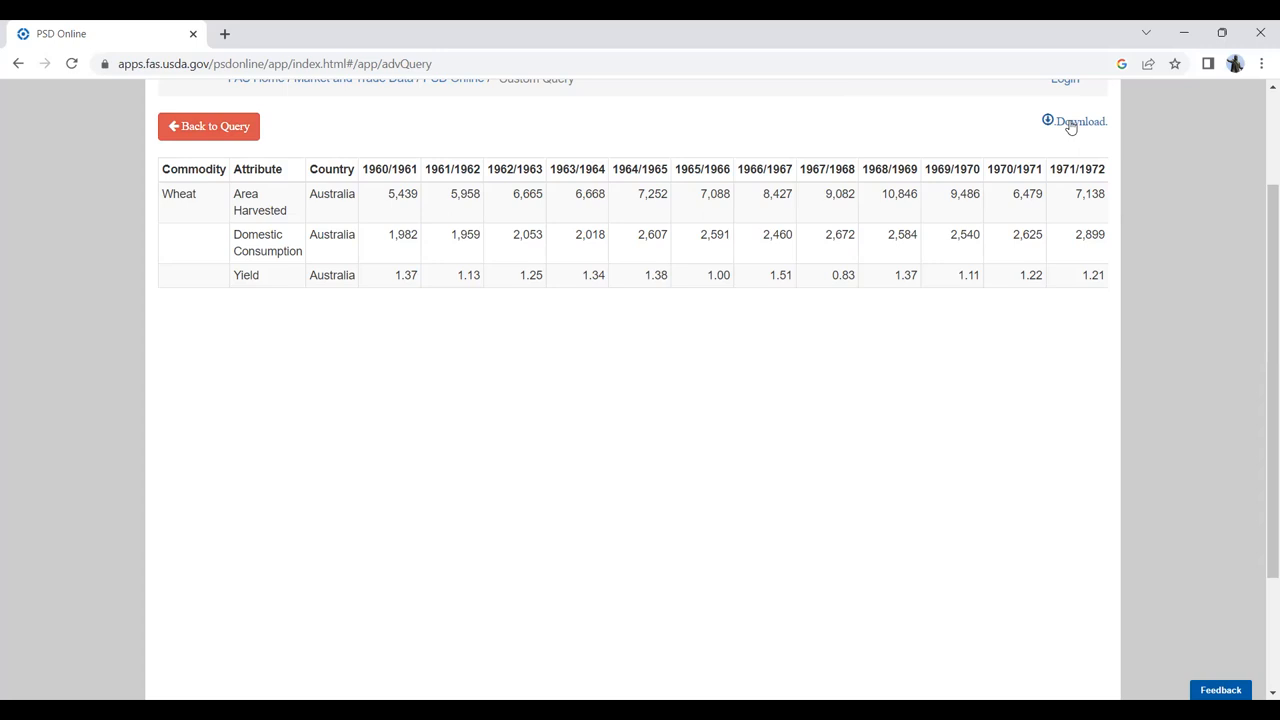
Step: Download the results as psd.xls and launch the file from the download bar
{"action": "left_click", "coordinate": [1078, 120]}
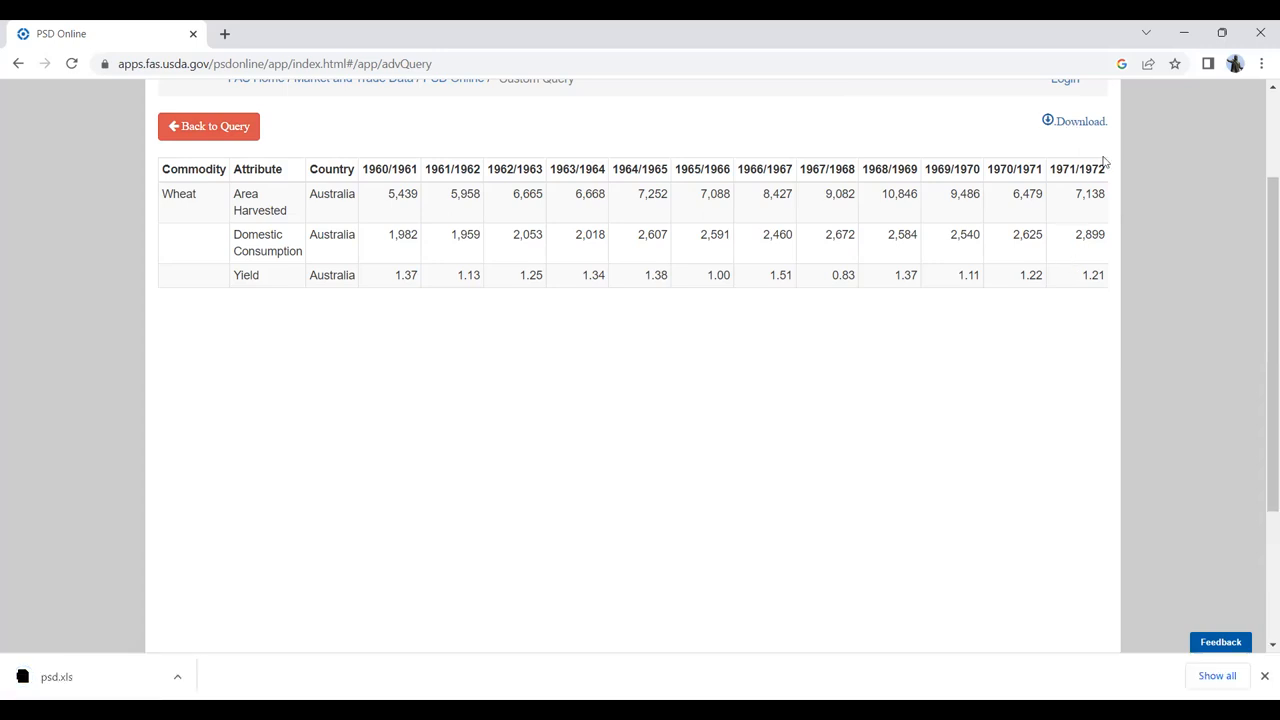
{"action": "mouse_move", "coordinate": [1078, 128]}
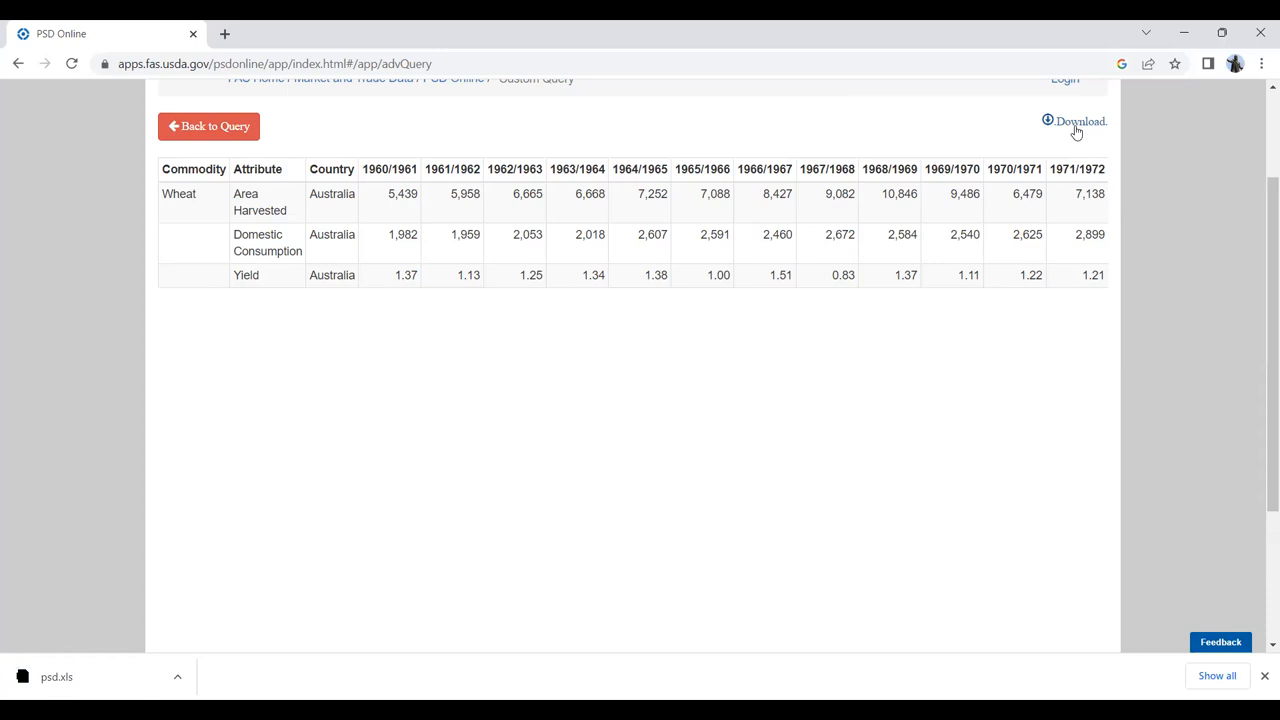
{"action": "left_click", "coordinate": [1078, 122]}
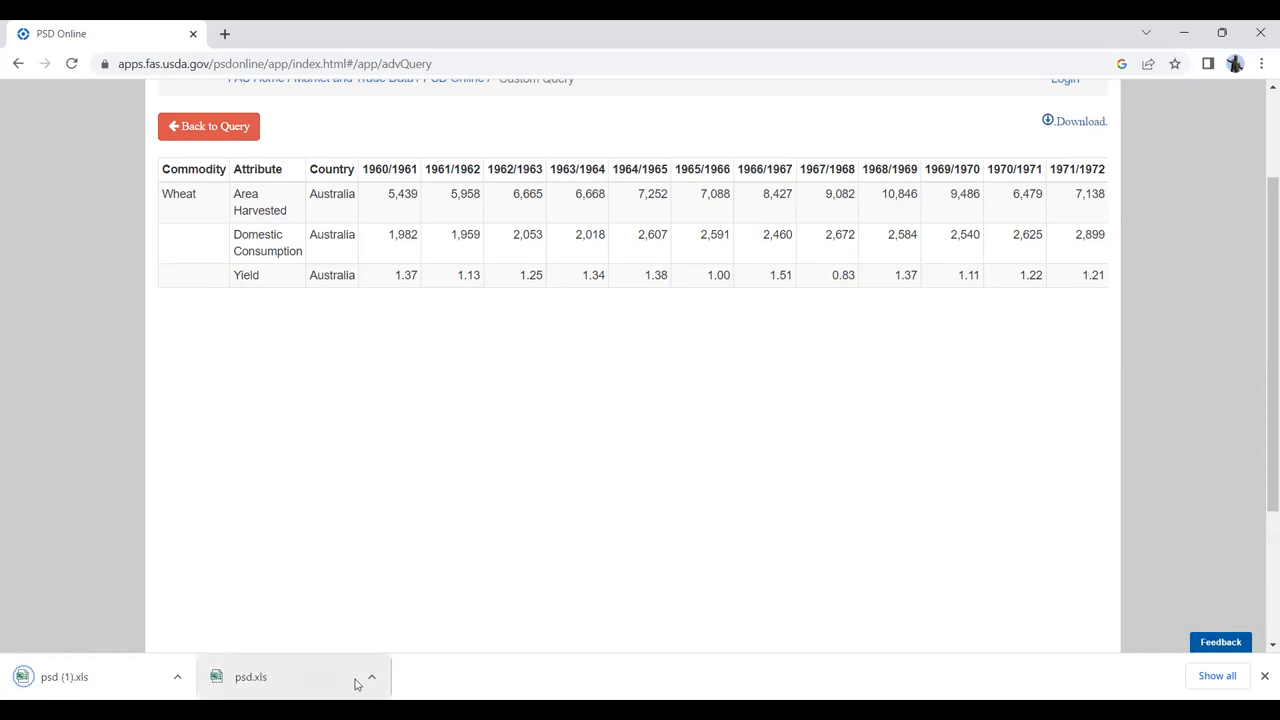
{"action": "left_click", "coordinate": [370, 676]}
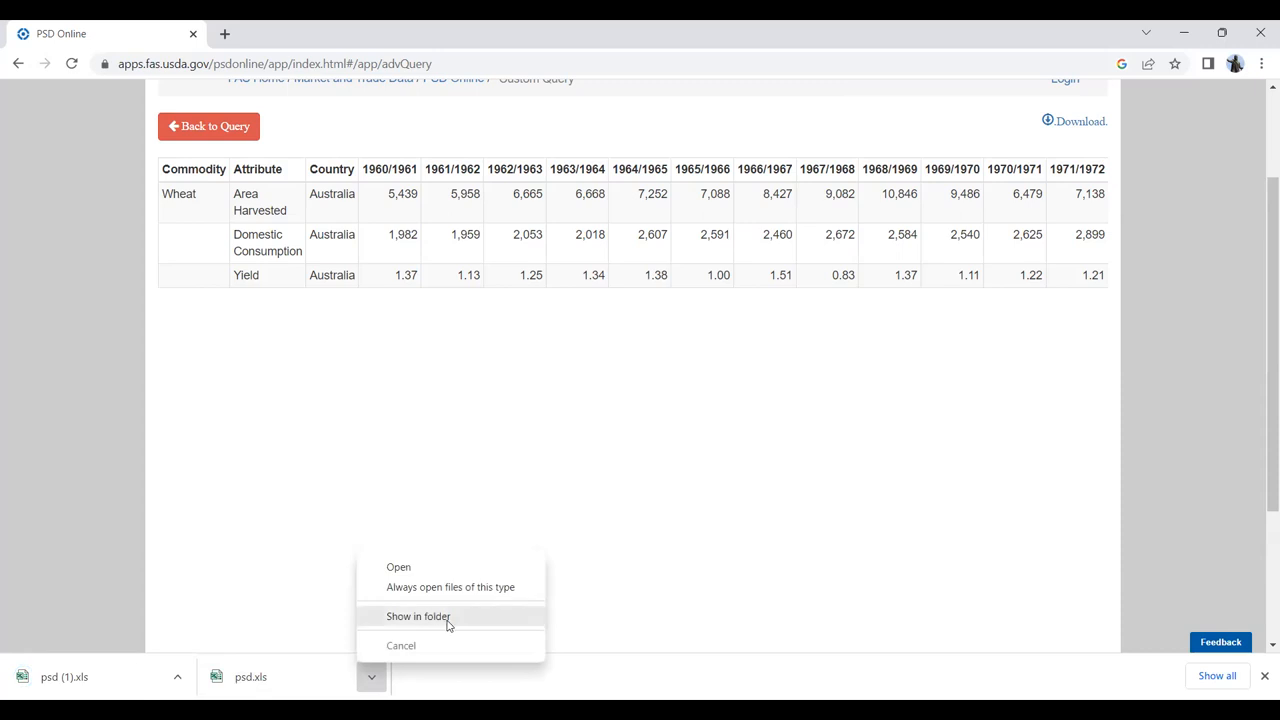
{"action": "left_click", "coordinate": [422, 616]}
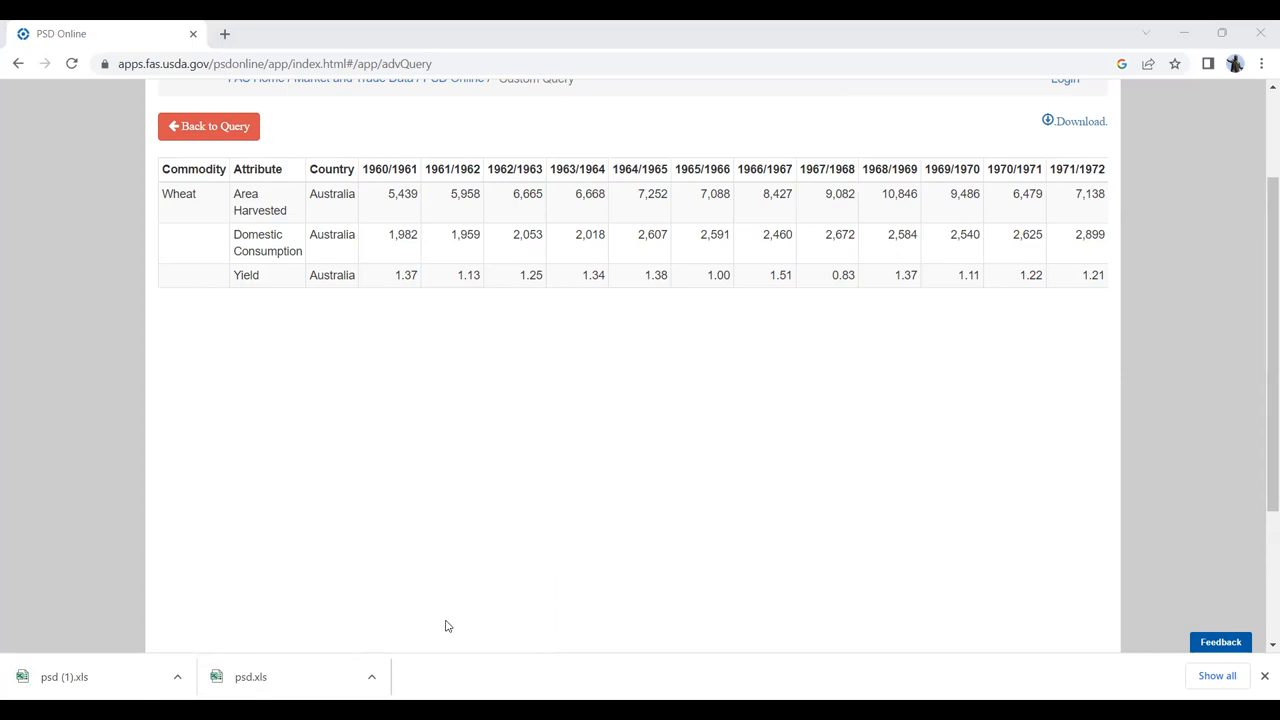
{"action": "left_click", "coordinate": [252, 676]}
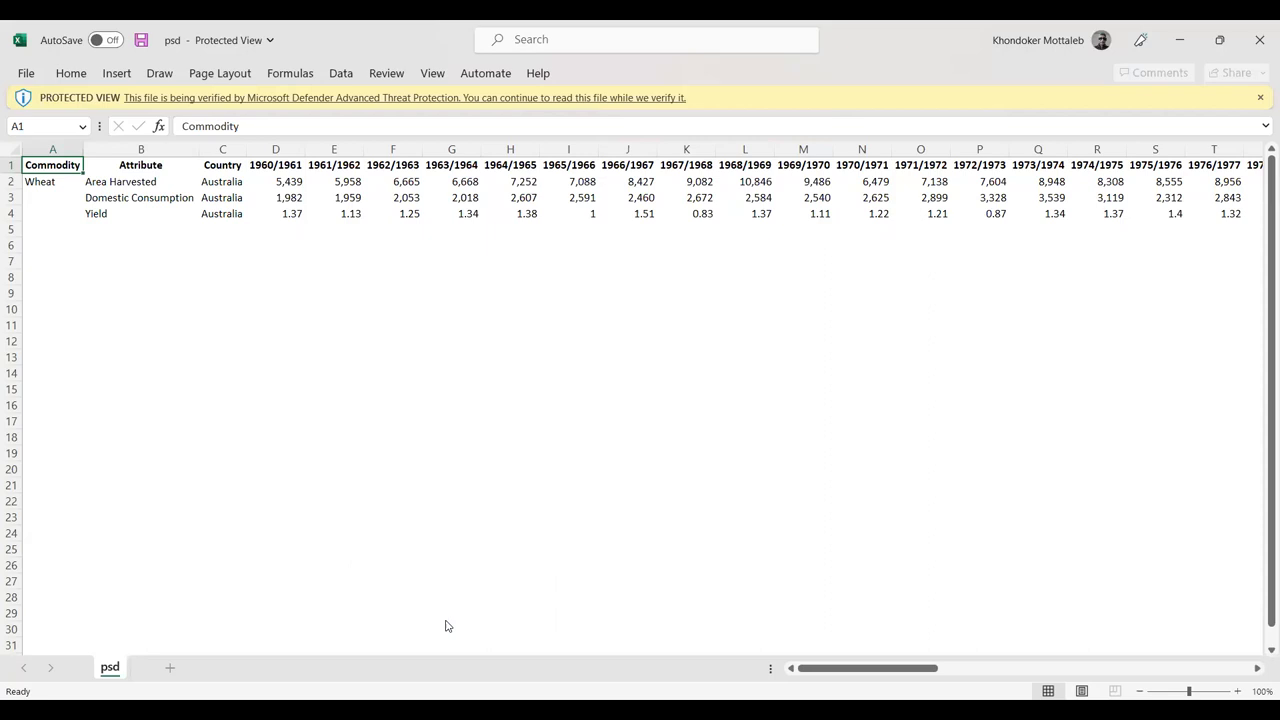
Step: Select the 1960/1961 and 1961/1962 area harvested cells in the psd.xls sheet
{"action": "left_click", "coordinate": [288, 180]}
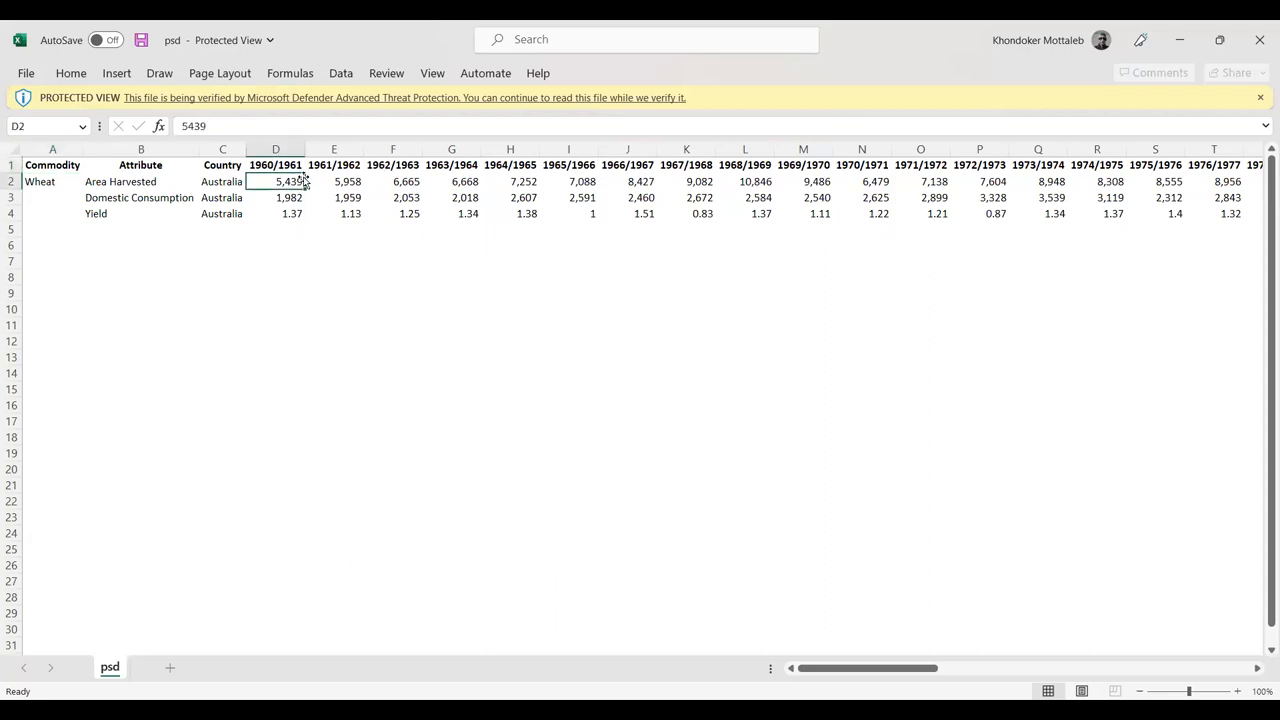
{"action": "left_click_drag", "start_coordinate": [276, 180], "coordinate": [334, 180]}
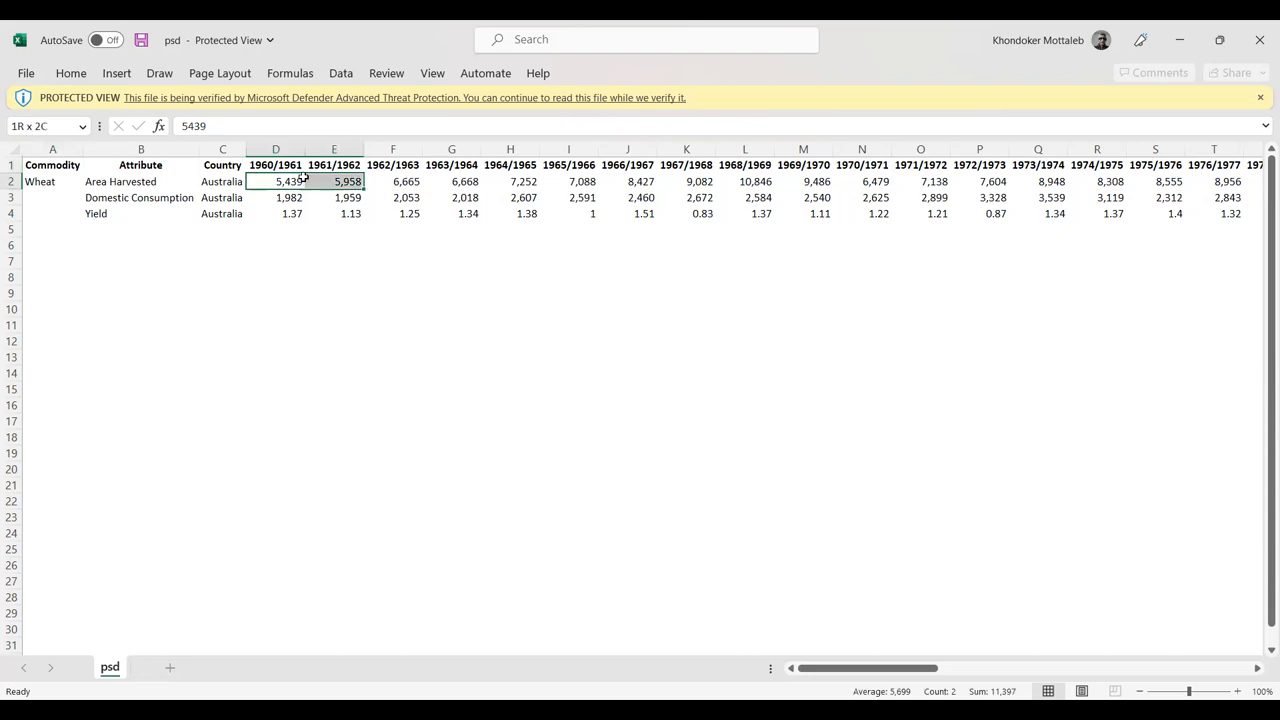